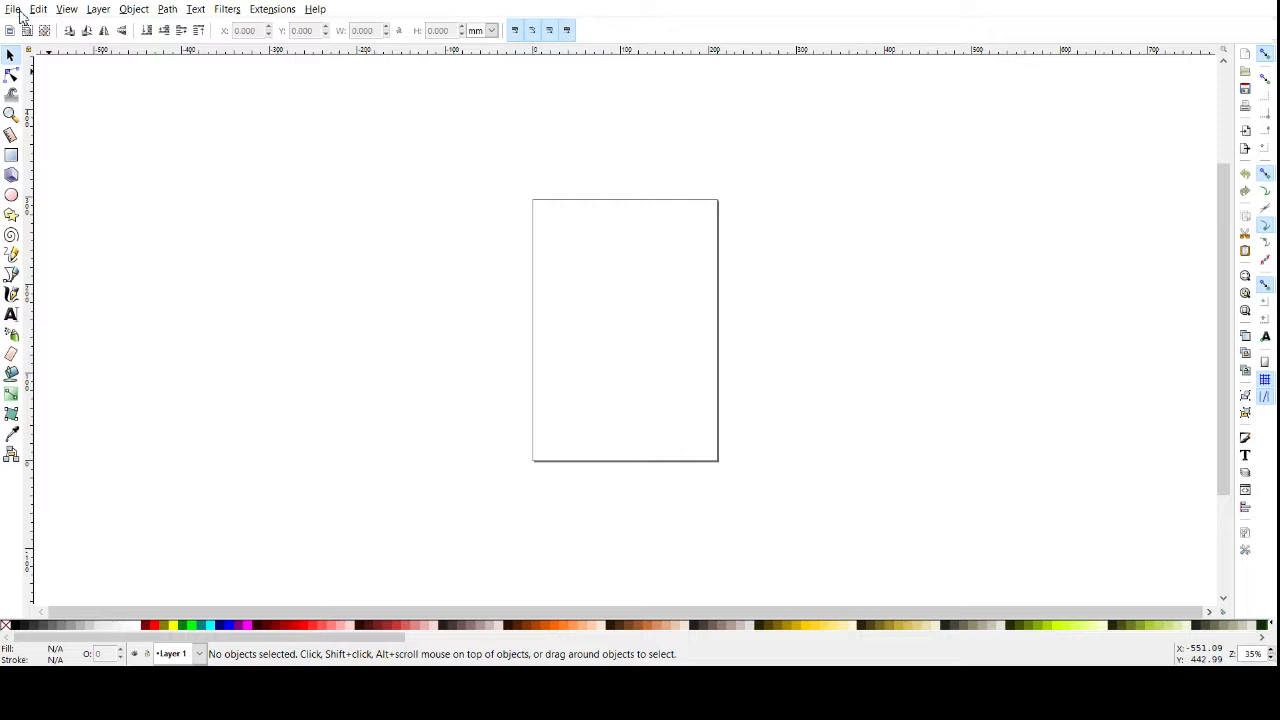
mouse_move(57, 62)
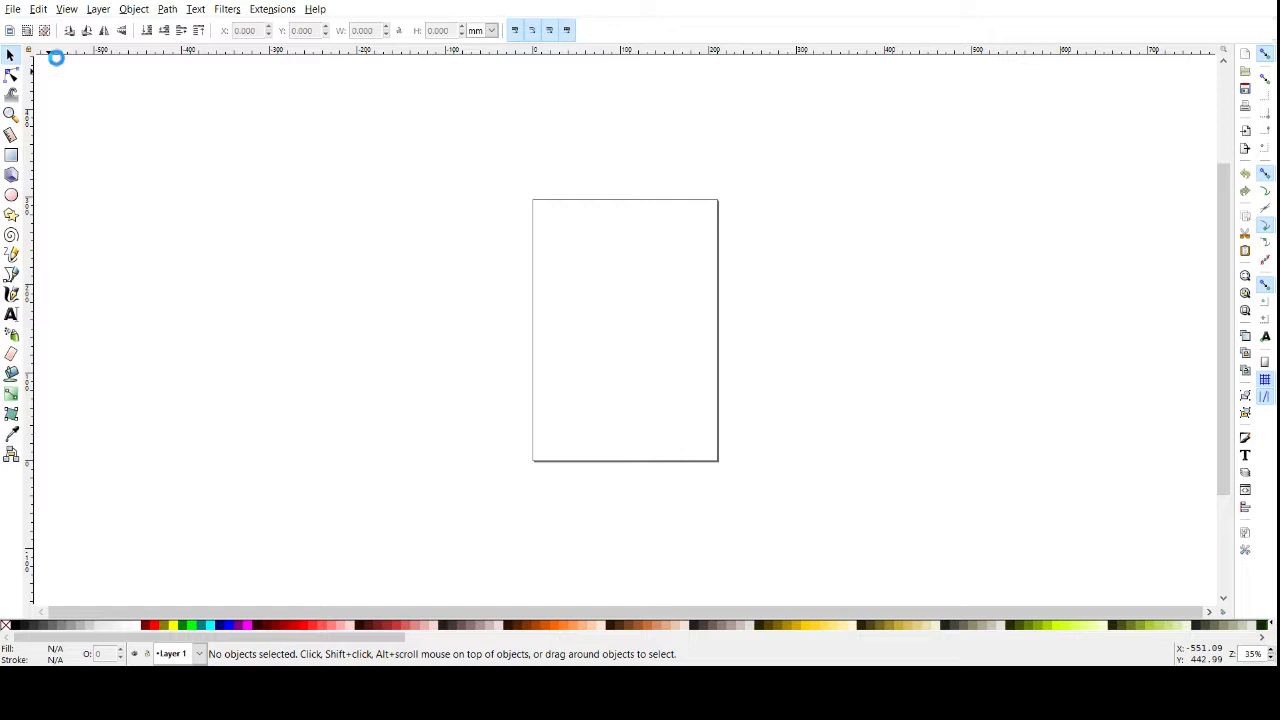
mouse_move(745, 440)
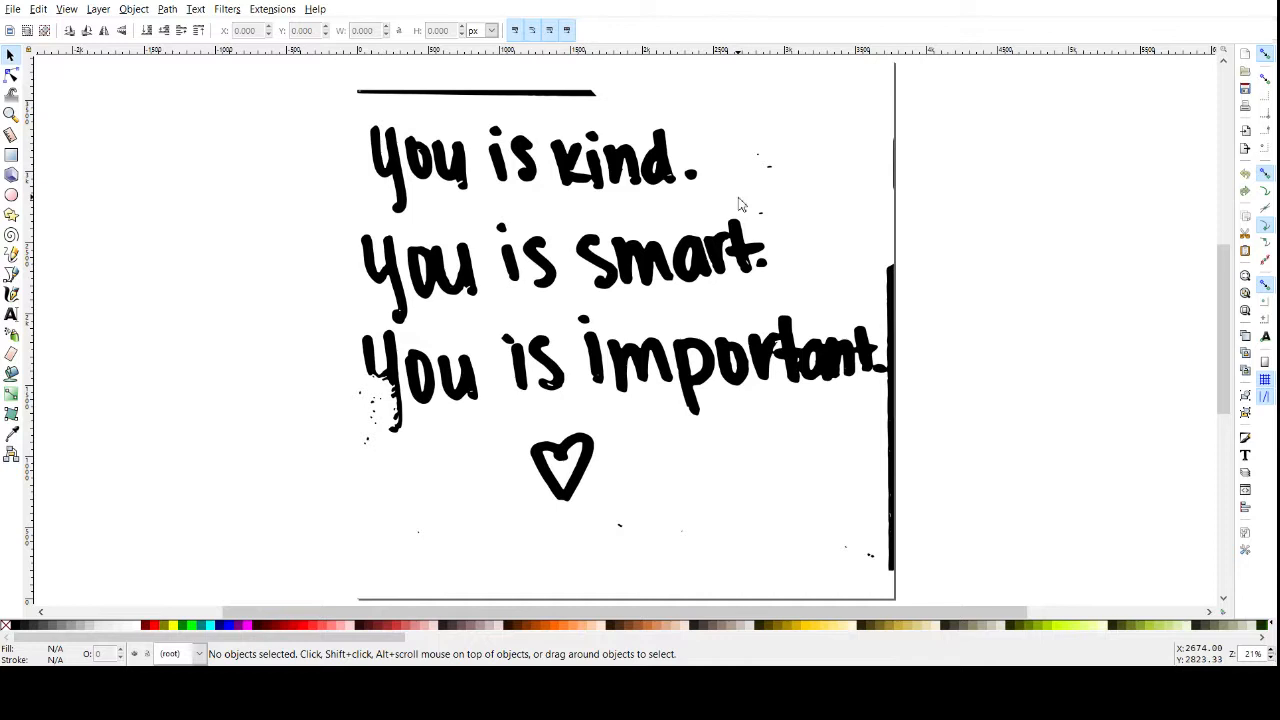
- Bring the handwritten note image into view and open the Path menu's tracing commands
scroll(down, 3)
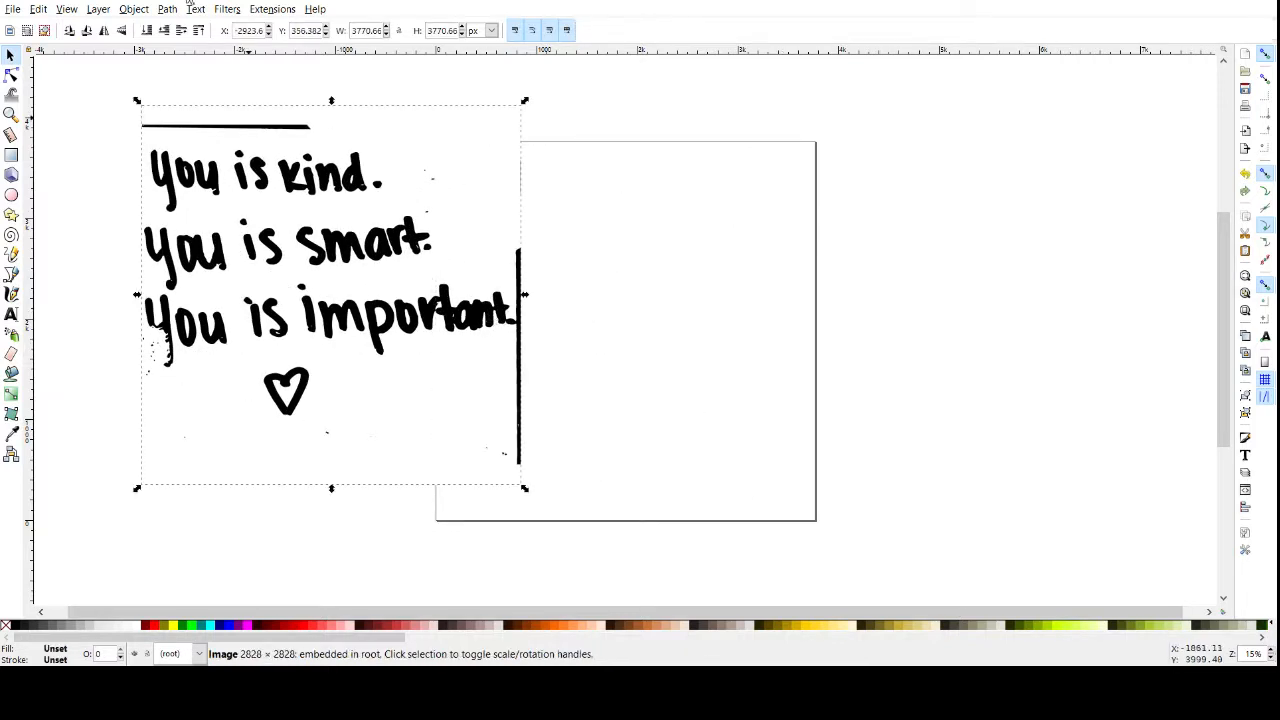
mouse_move(172, 14)
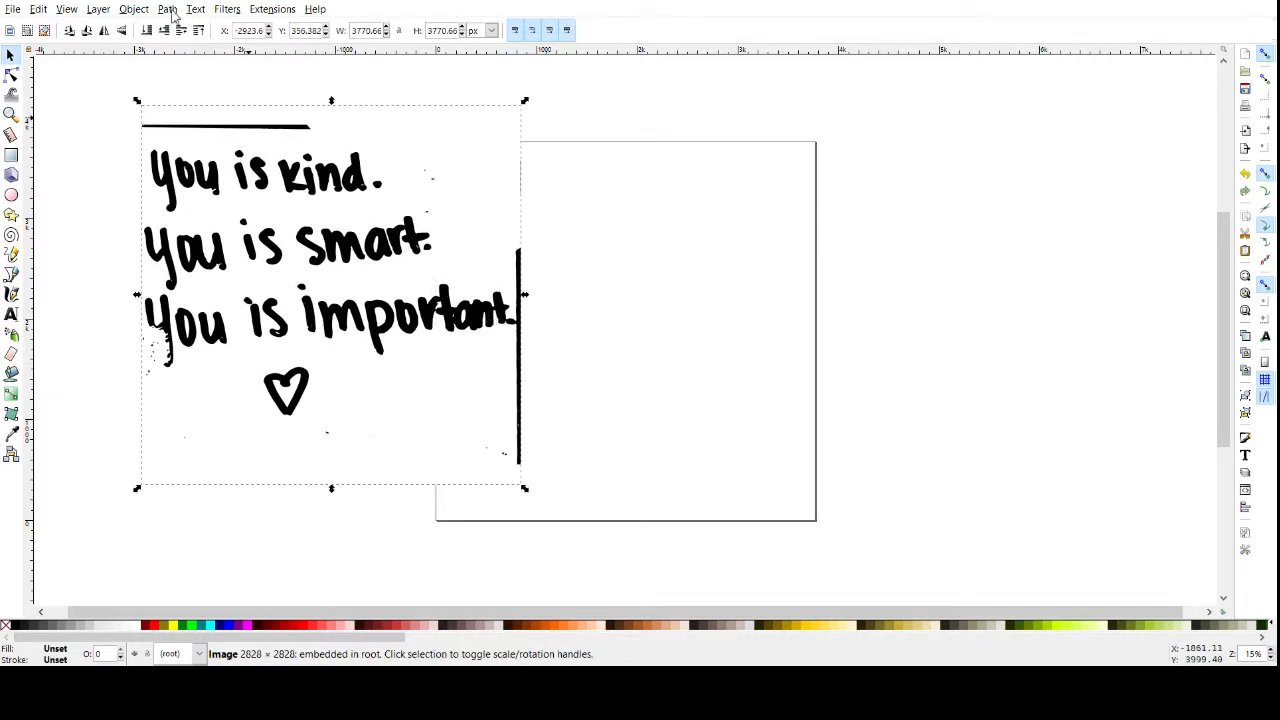
click(167, 9)
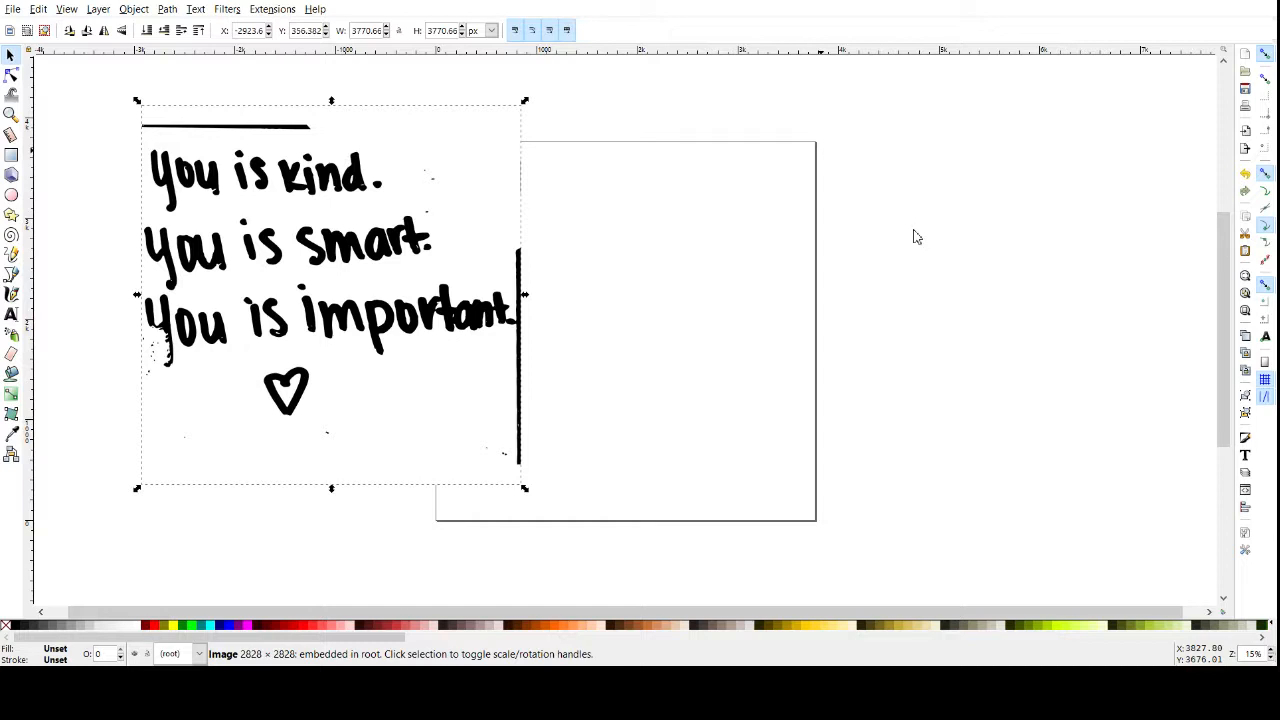
mouse_move(1041, 236)
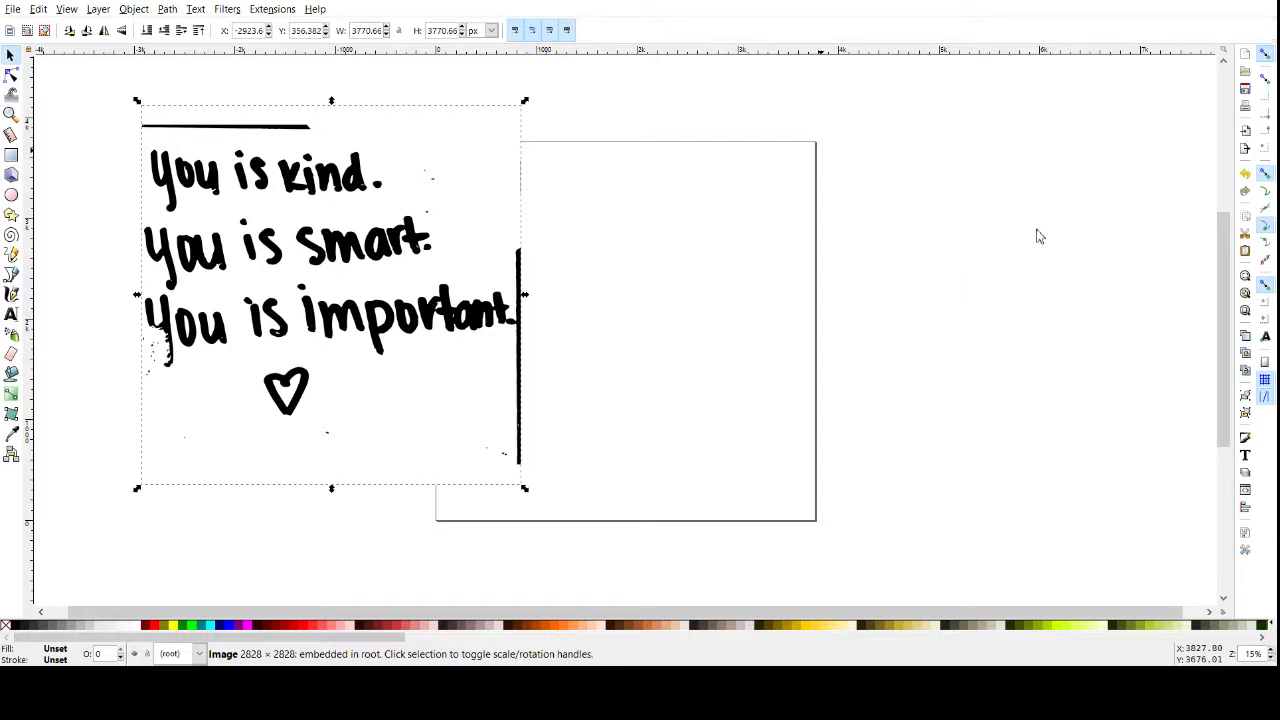
mouse_move(1121, 170)
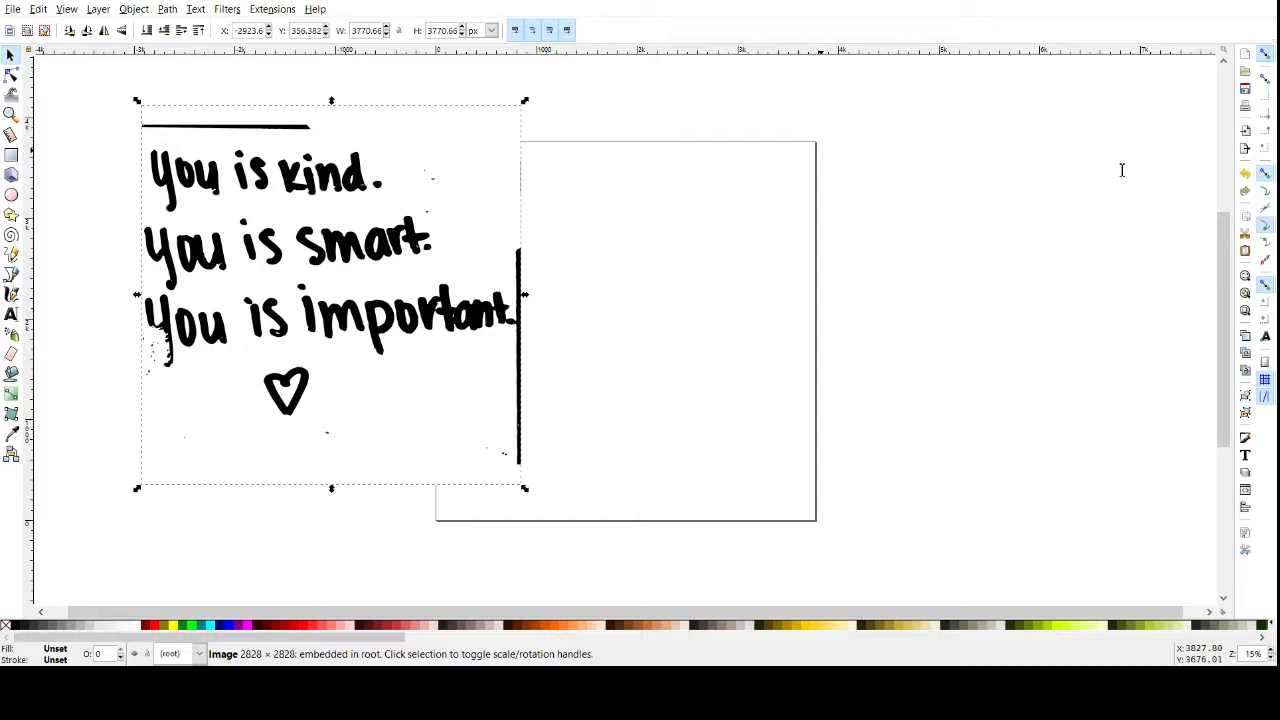
mouse_move(1088, 179)
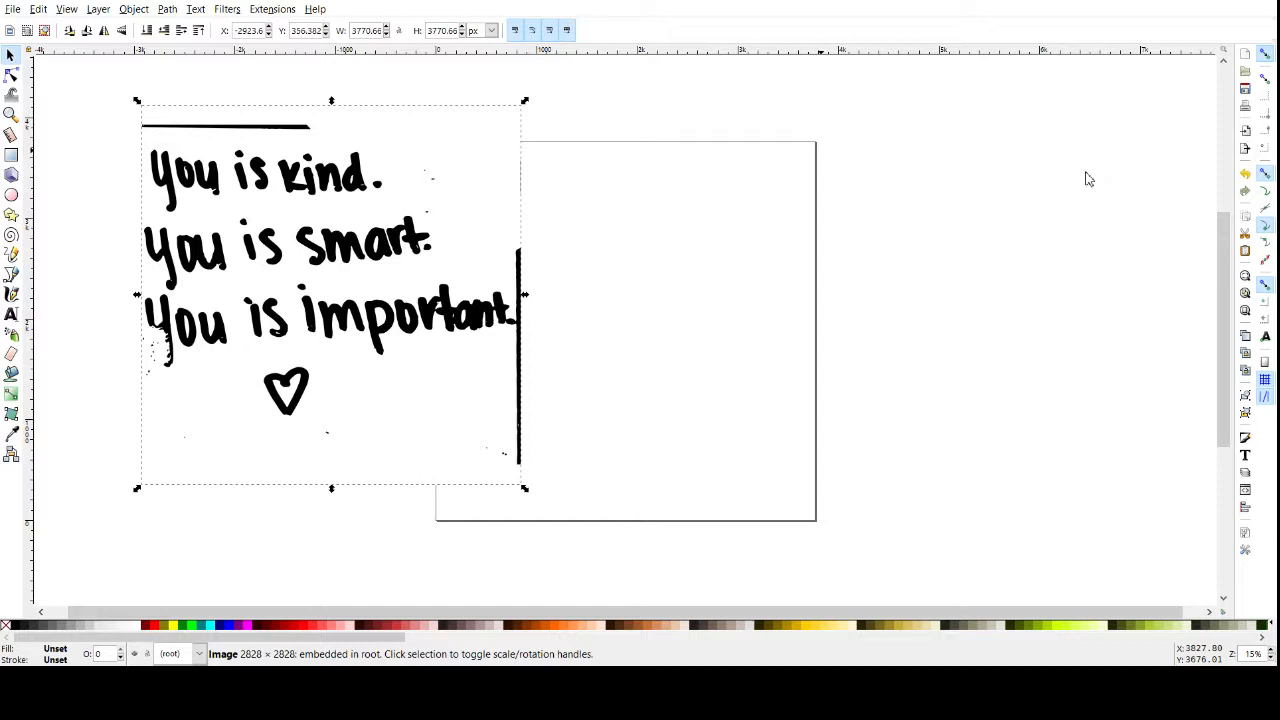
mouse_move(1255, 235)
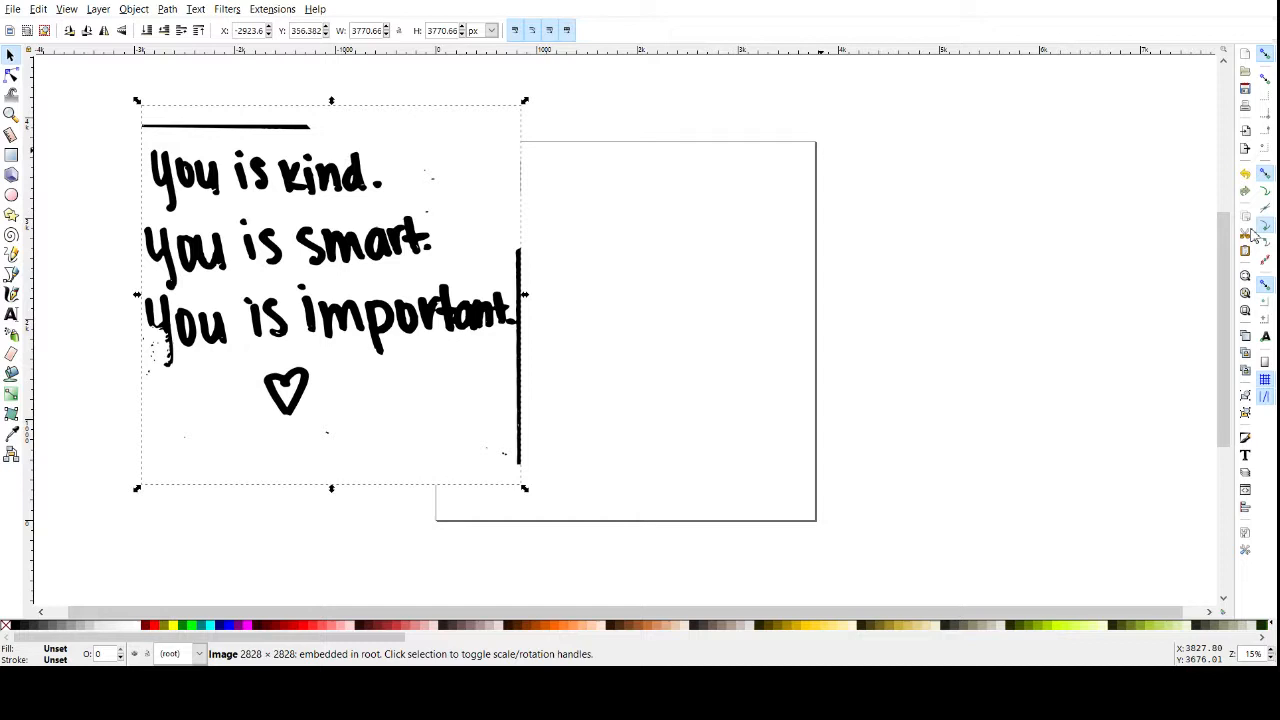
mouse_move(1253, 250)
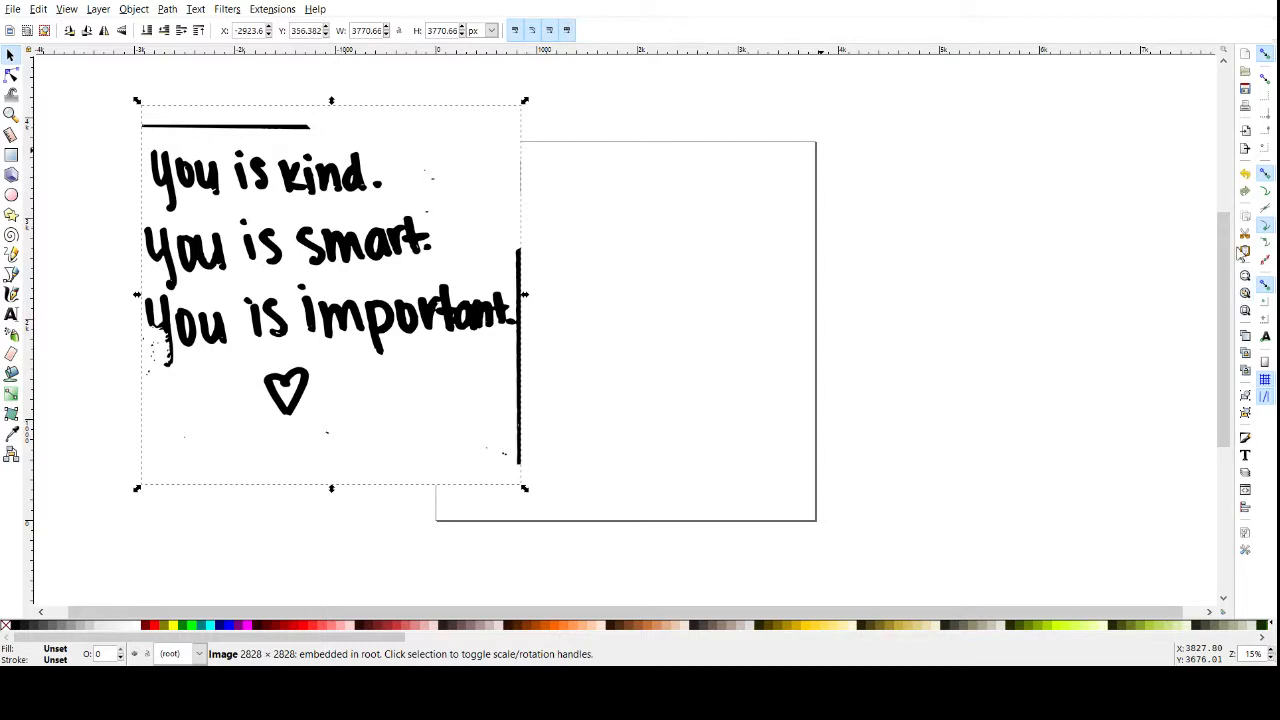
mouse_move(1198, 139)
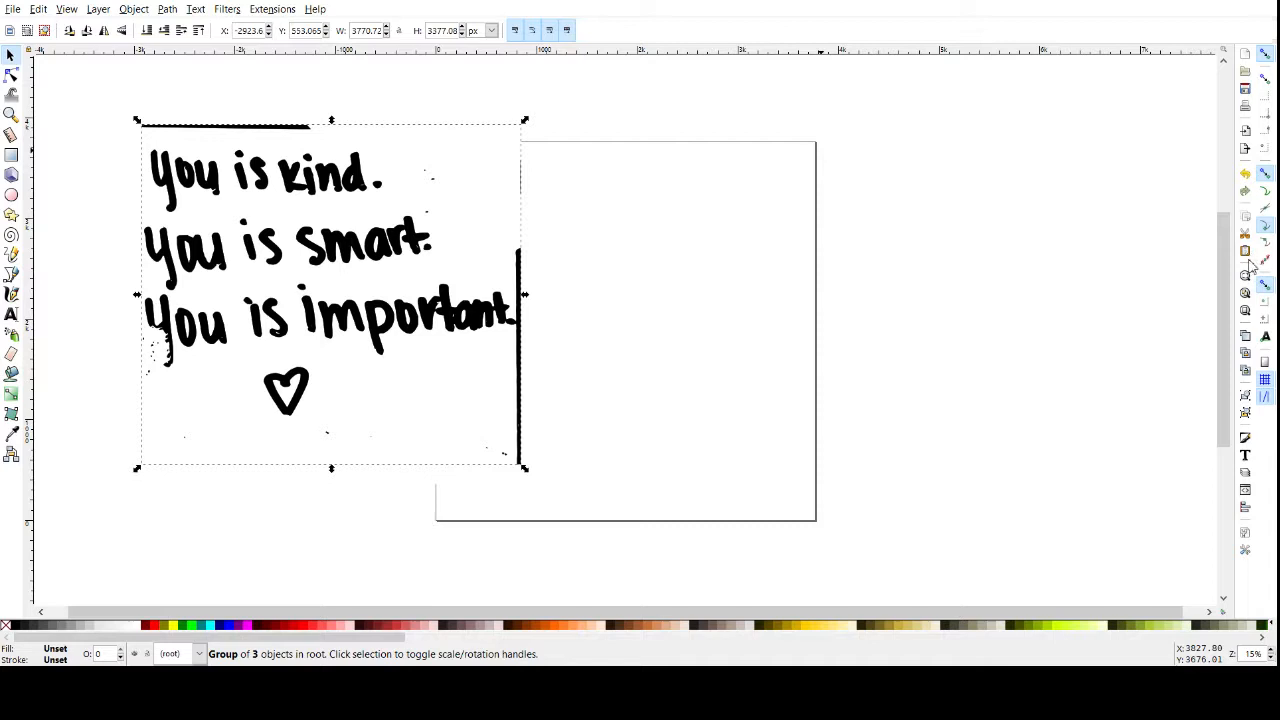
mouse_move(359, 303)
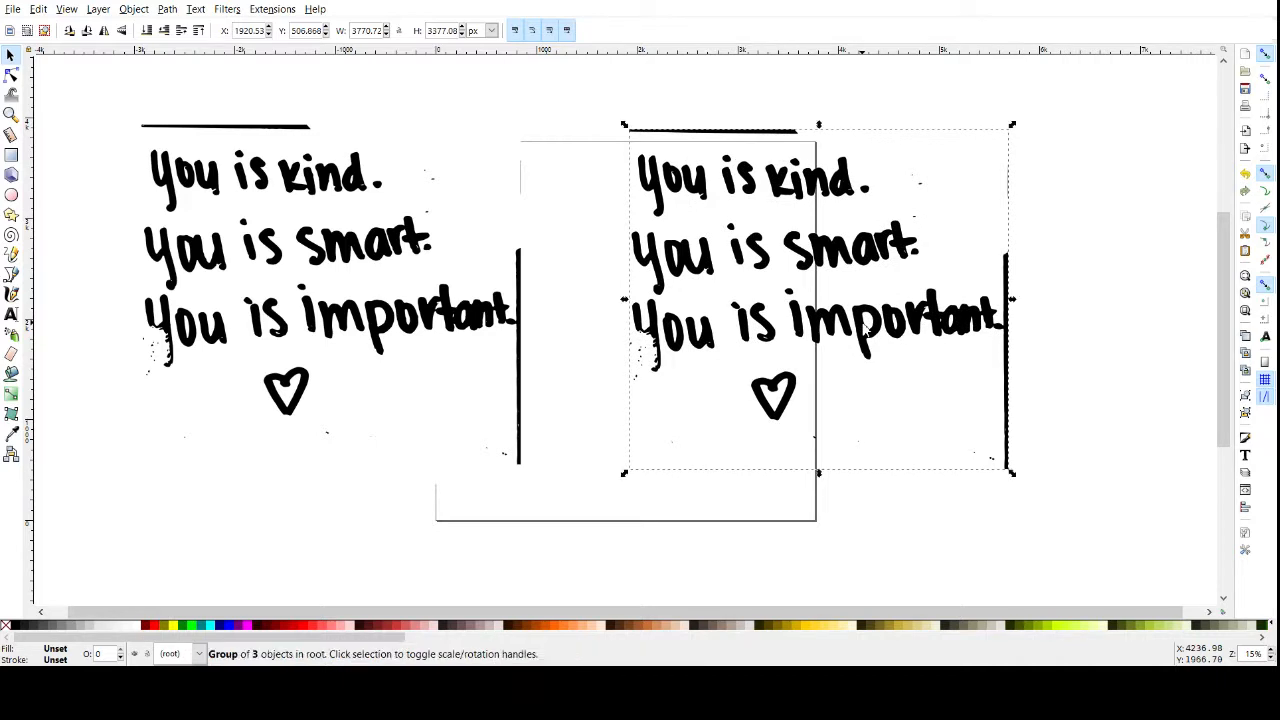
mouse_move(510, 290)
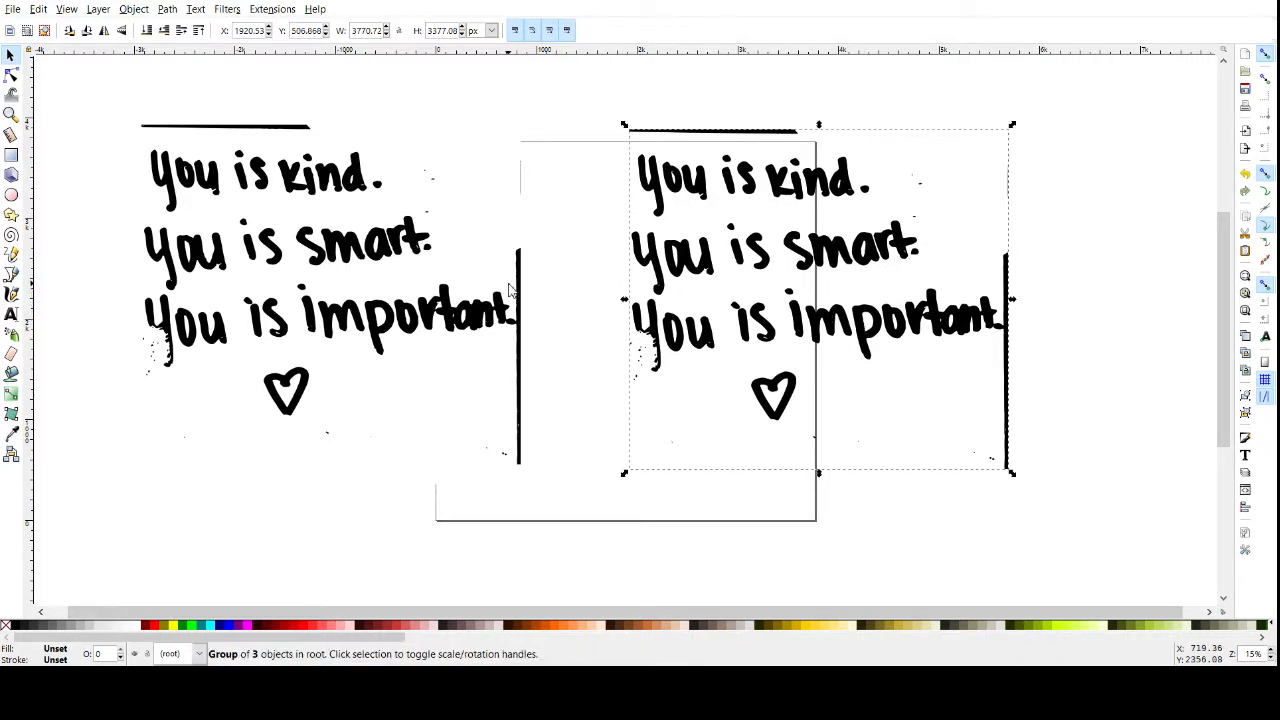
mouse_move(385, 330)
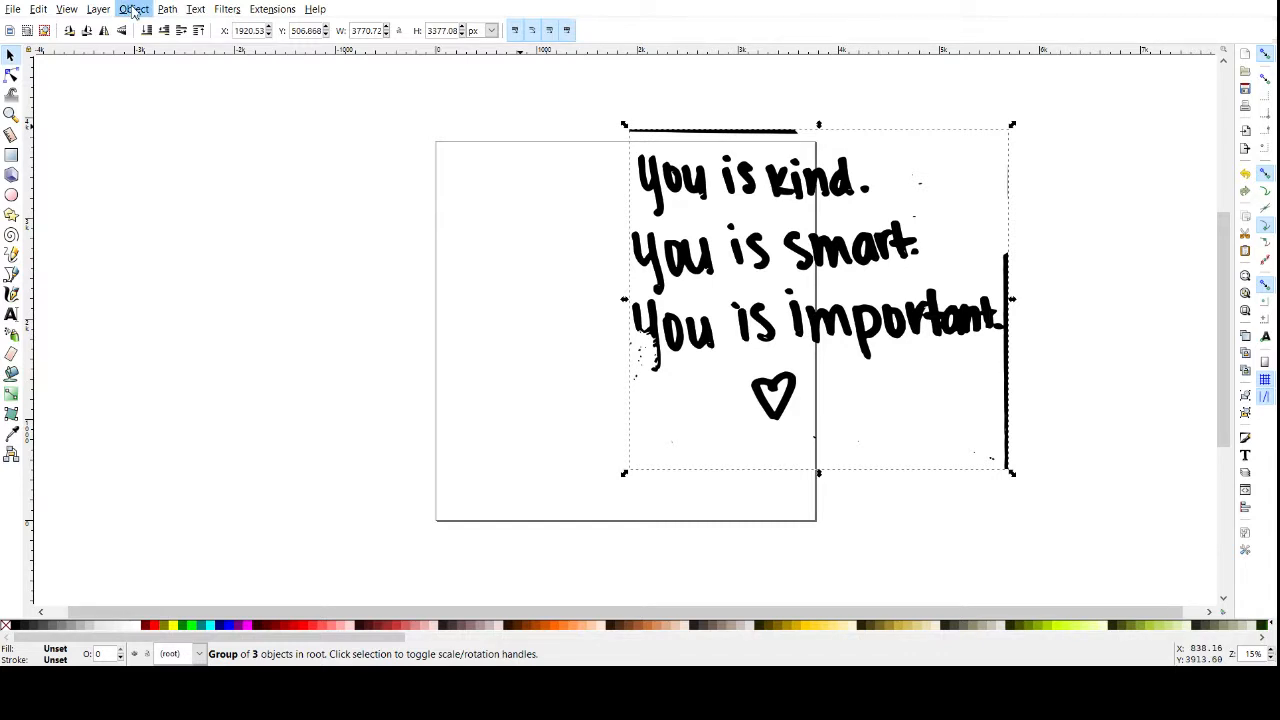
- Ungroup the traced note, pull one traced copy aside and delete it
click(133, 9)
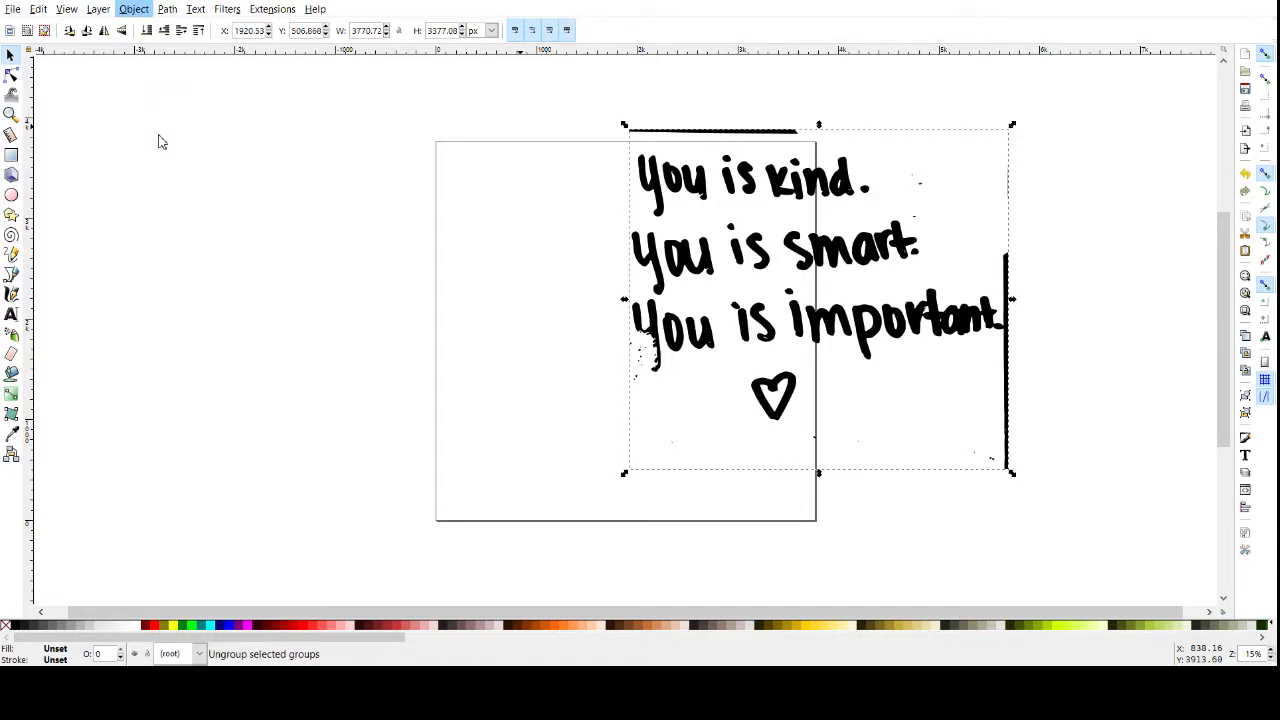
click(351, 291)
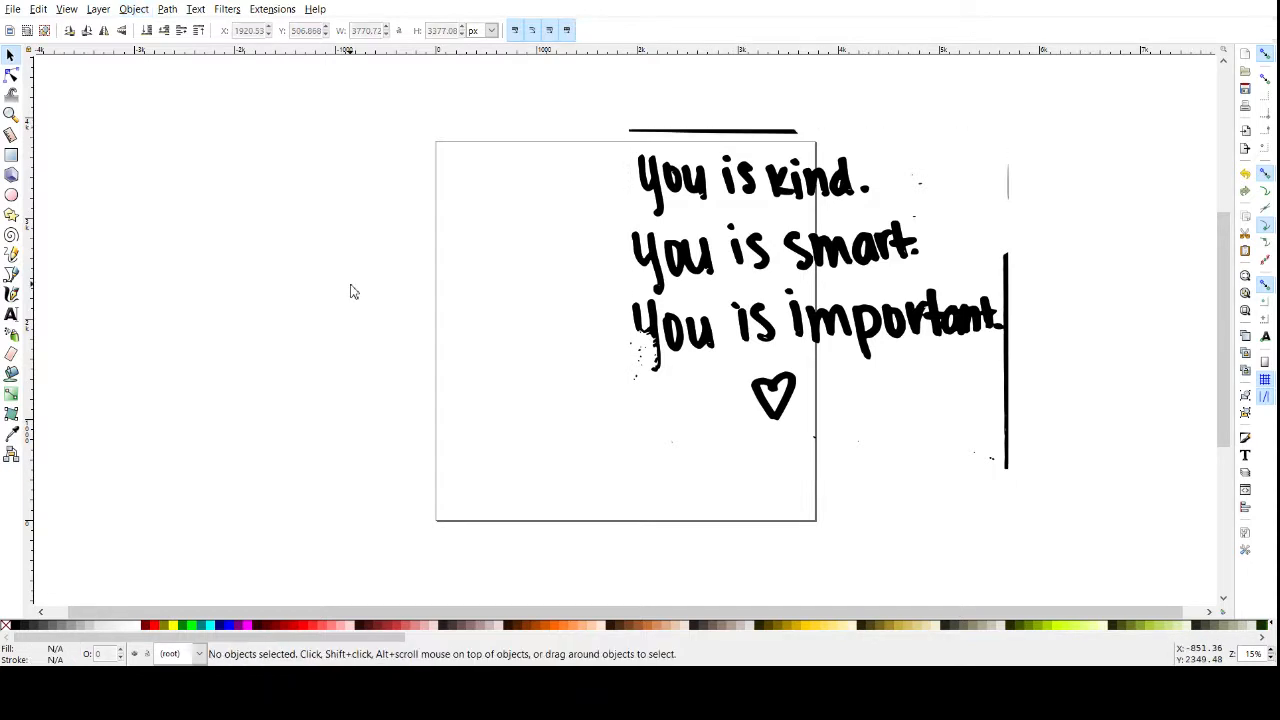
mouse_move(785, 413)
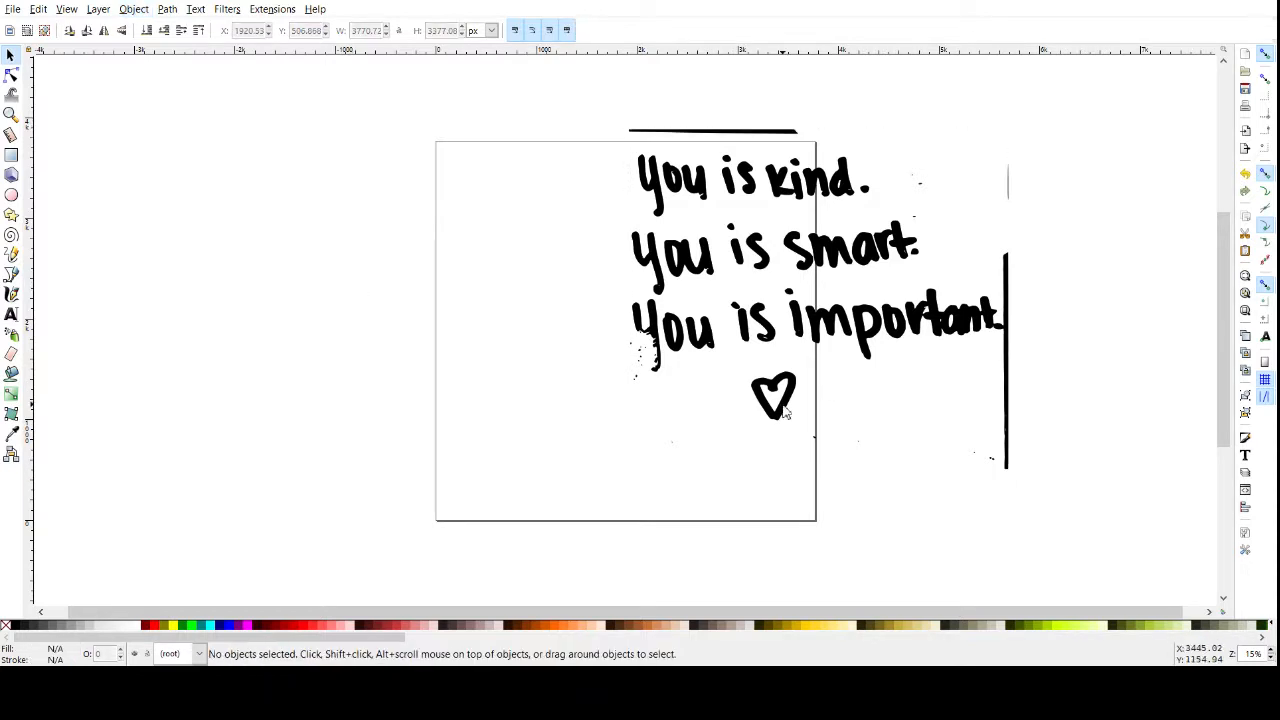
drag(775, 315, 275, 245)
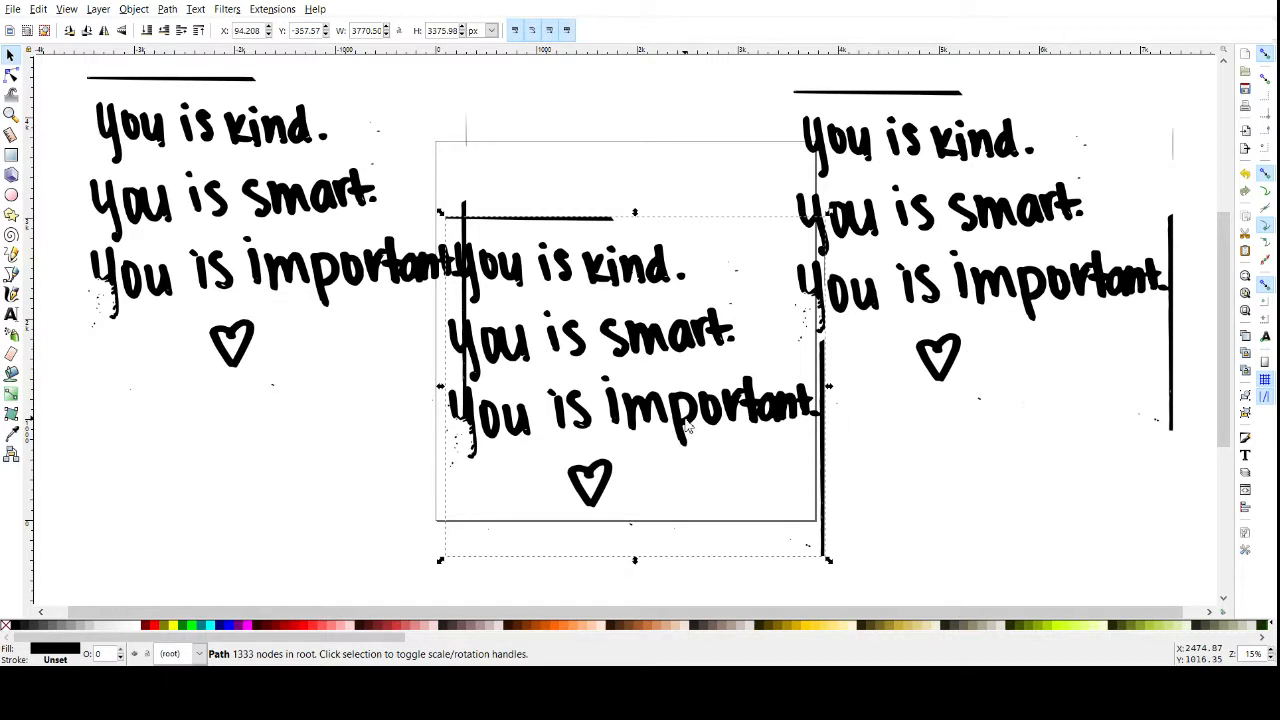
key(Delete)
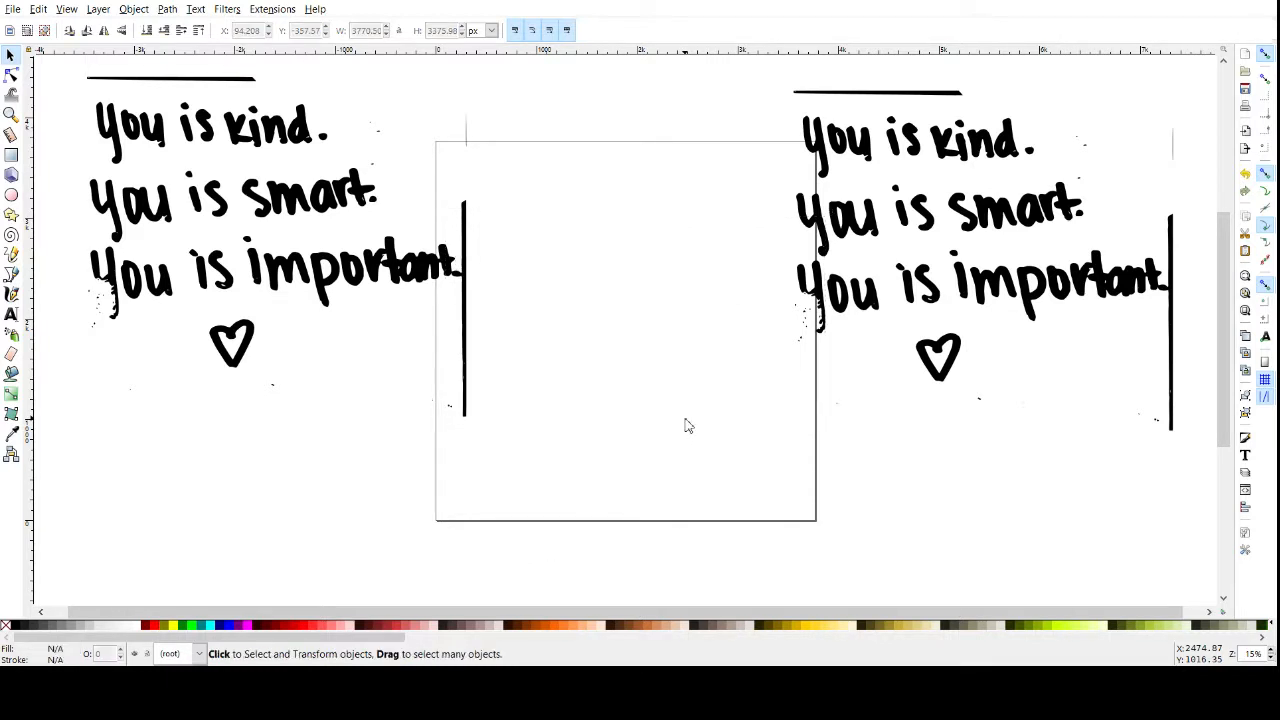
- Select the remaining traced note path and zoom in on its lettering
click(920, 280)
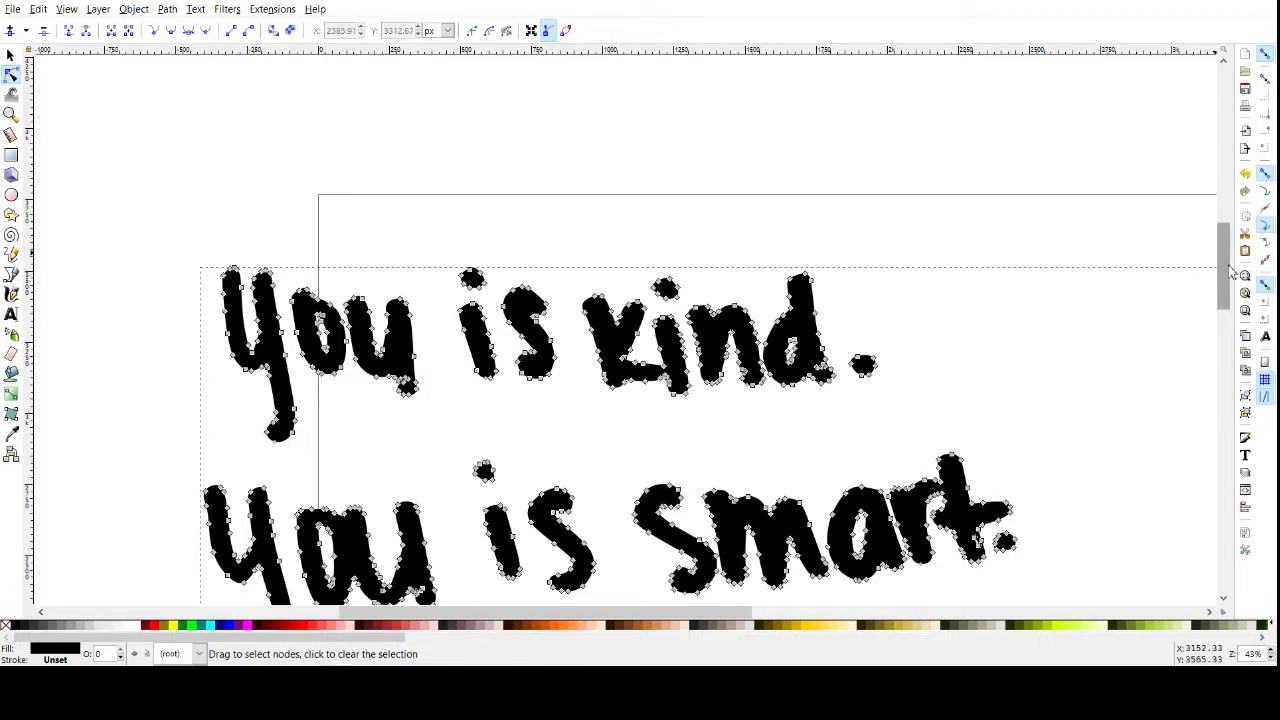
scroll(down, 3)
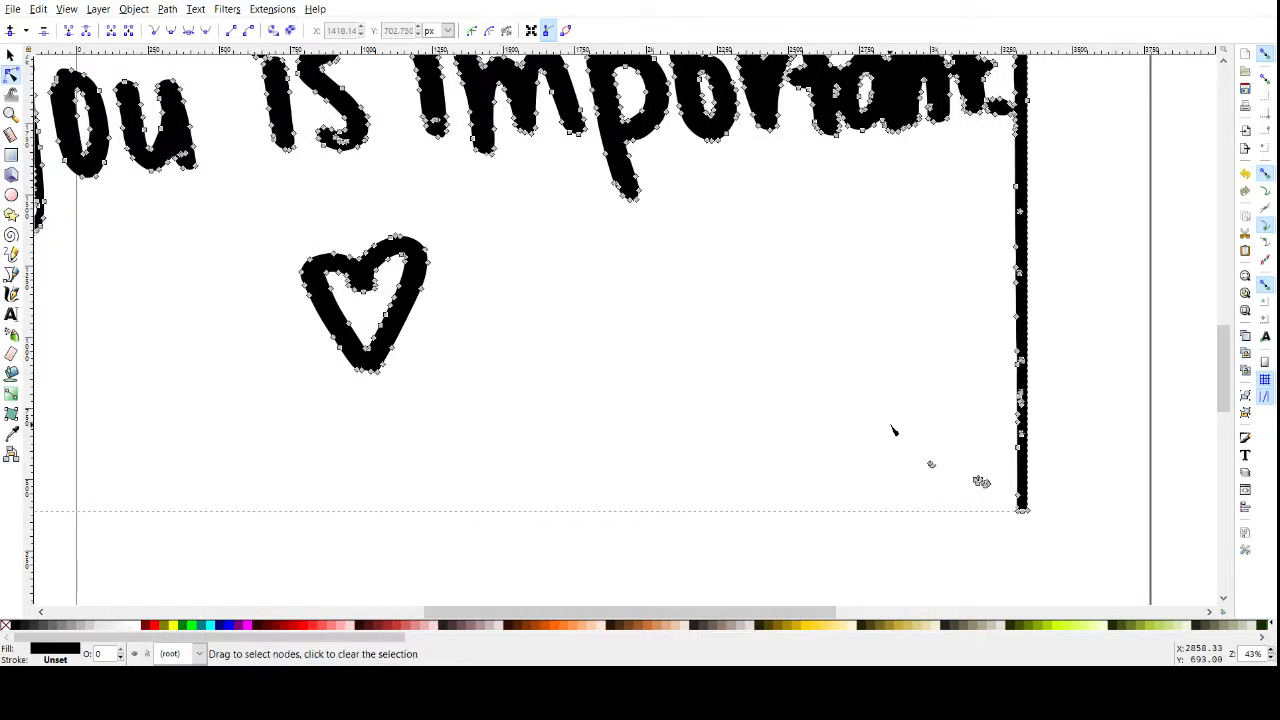
mouse_move(1002, 521)
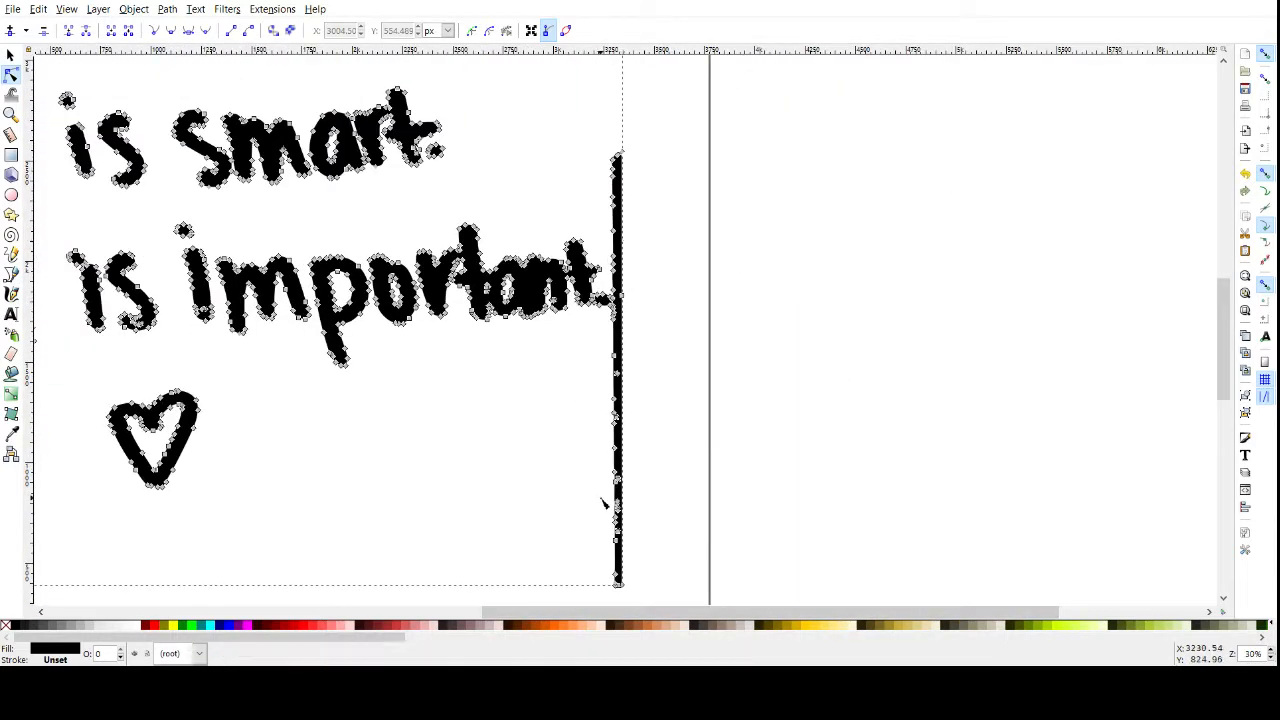
- Draw a cyan rectangle over the note's dark right edge and select it with the traced path
click(12, 158)
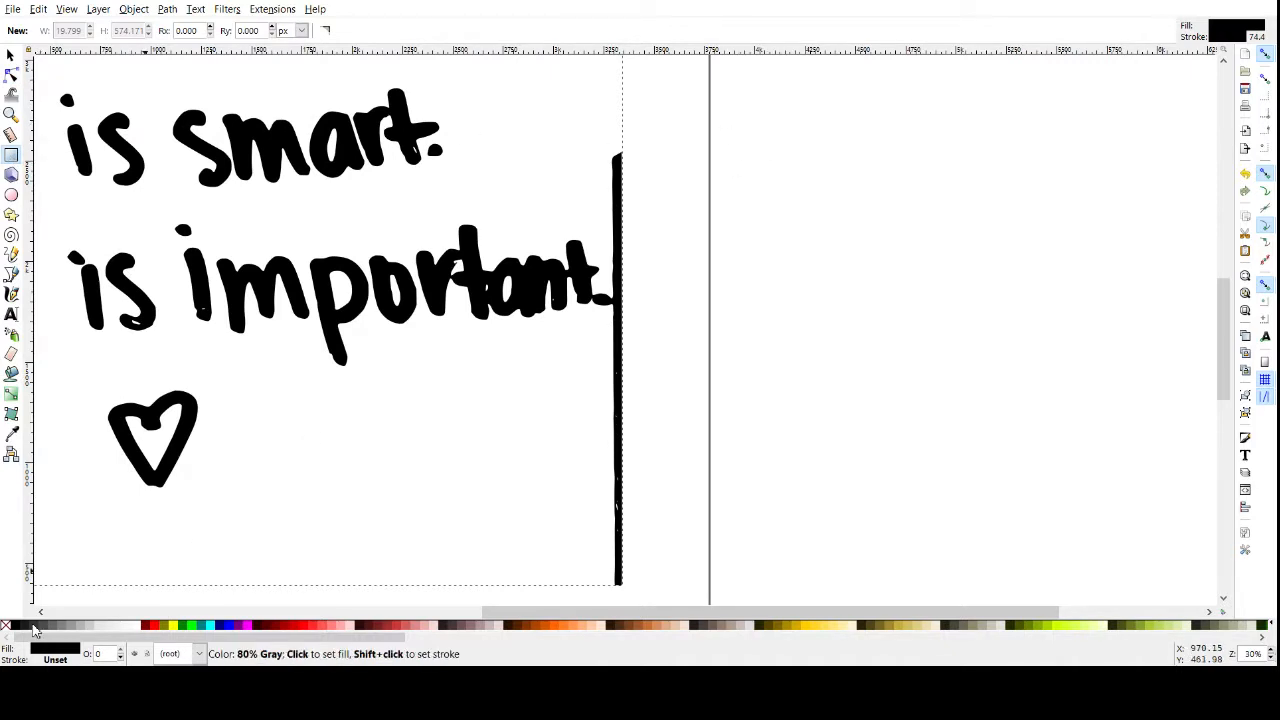
click(216, 626)
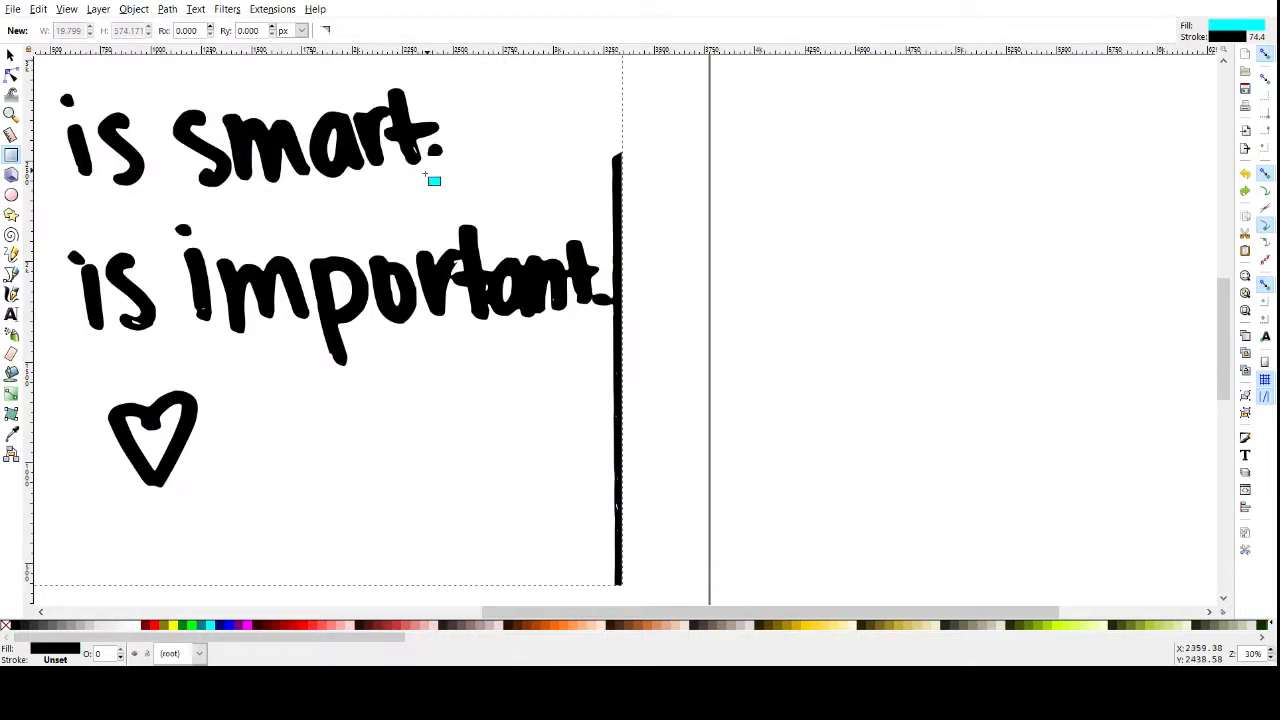
mouse_move(797, 96)
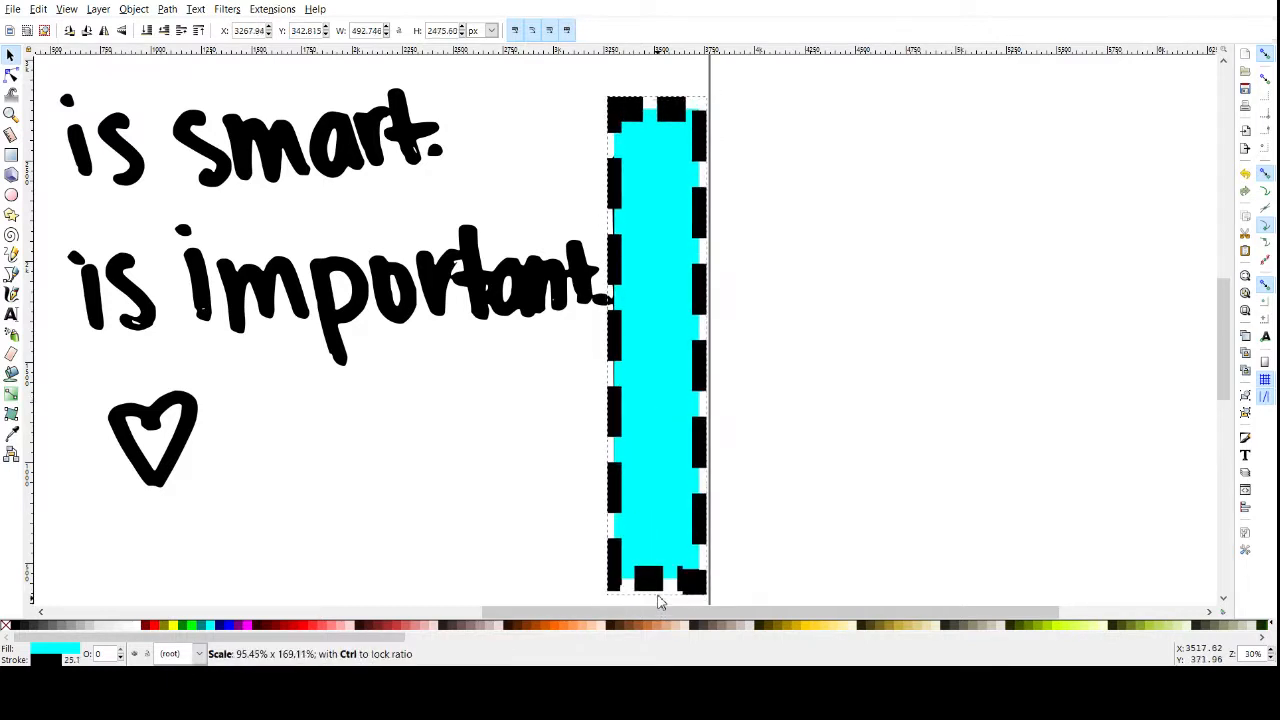
drag(658, 583, 663, 603)
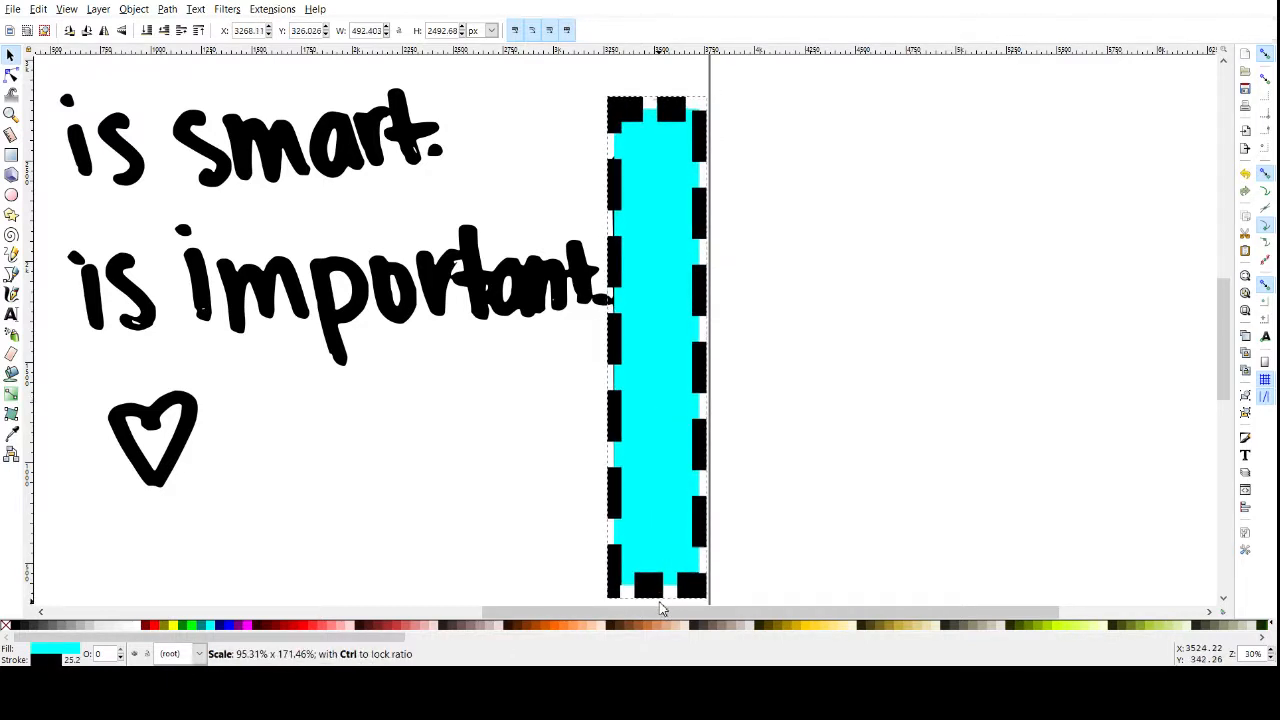
click(657, 345)
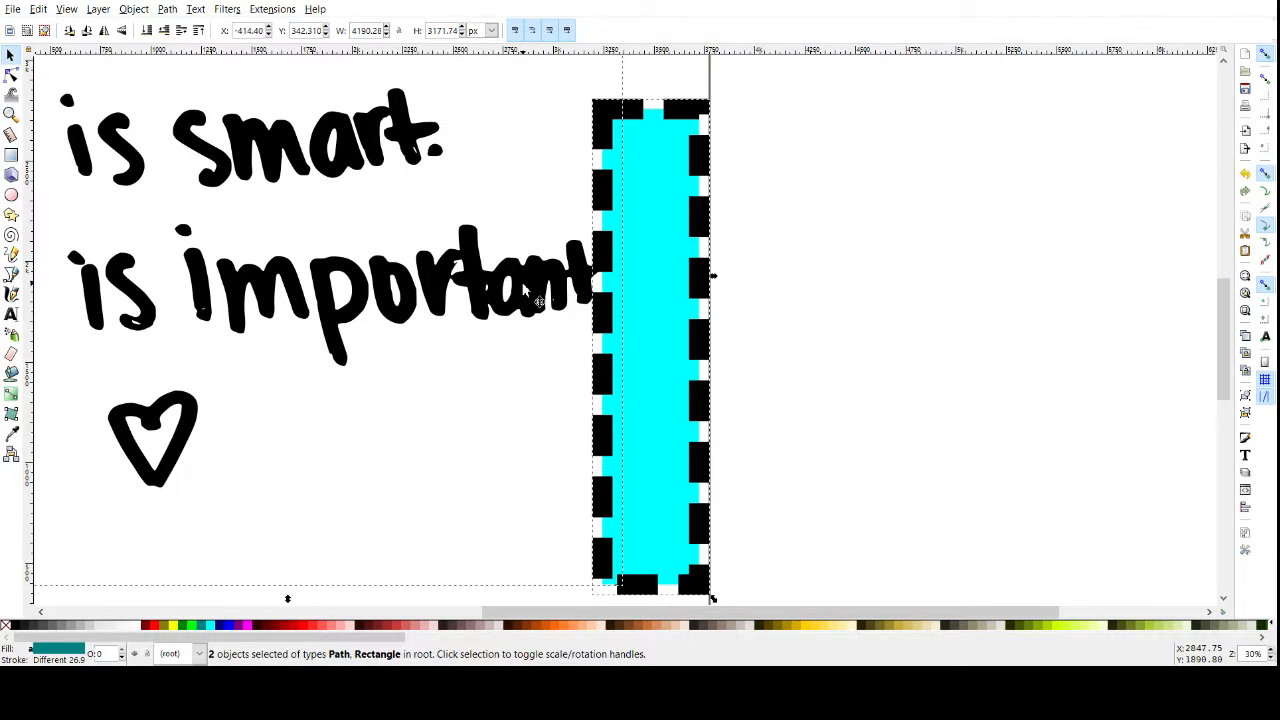
mouse_move(155, 458)
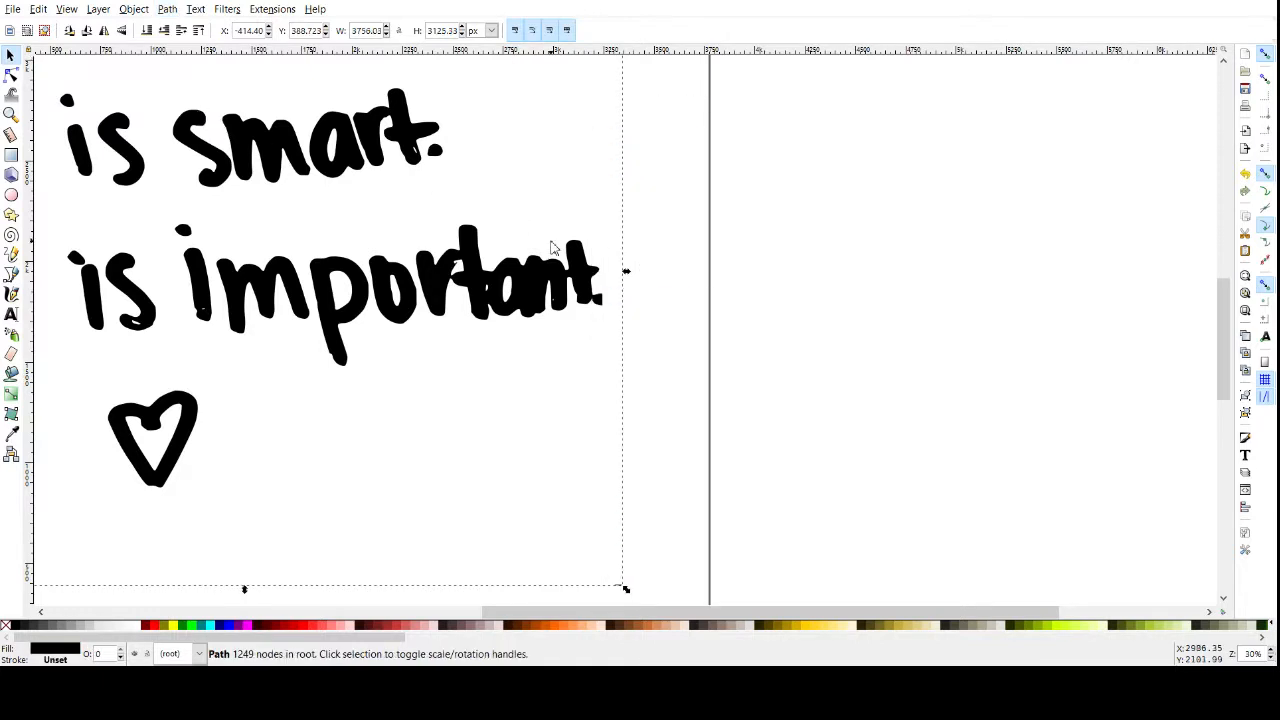
mouse_move(730, 315)
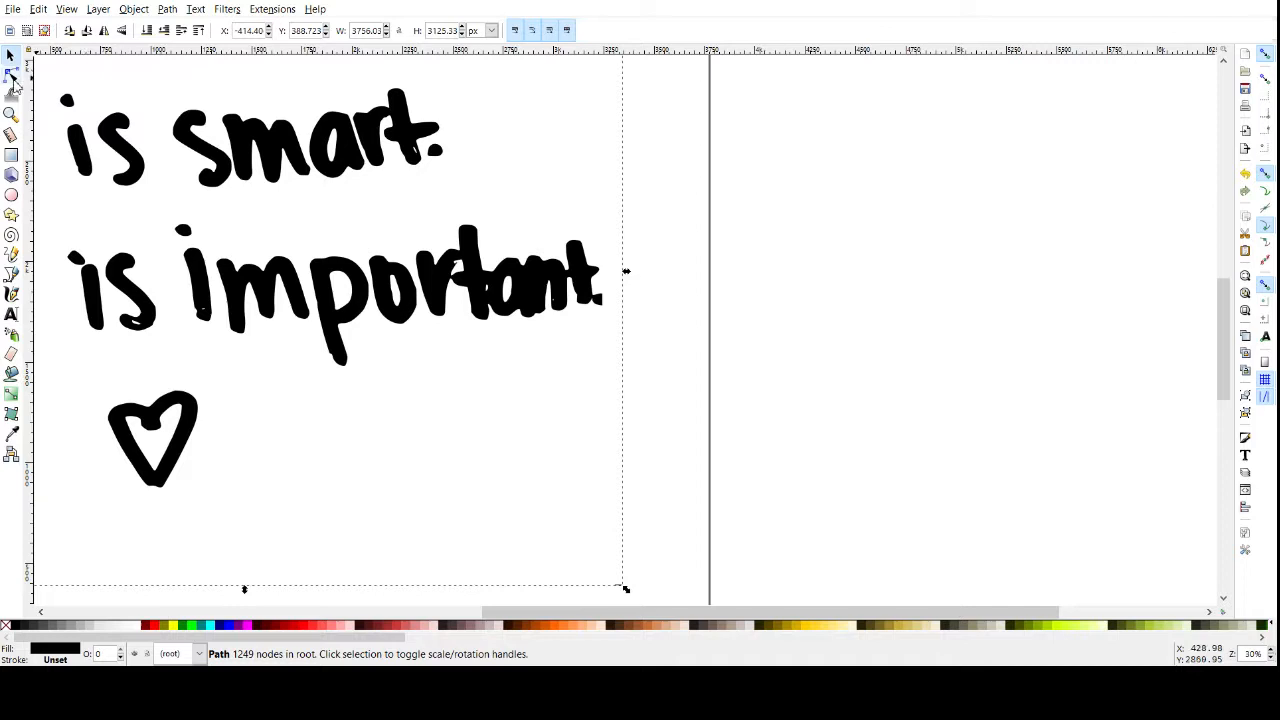
- Zoom in on the first Y in node editing and select the stray speck nodes beside it
click(12, 72)
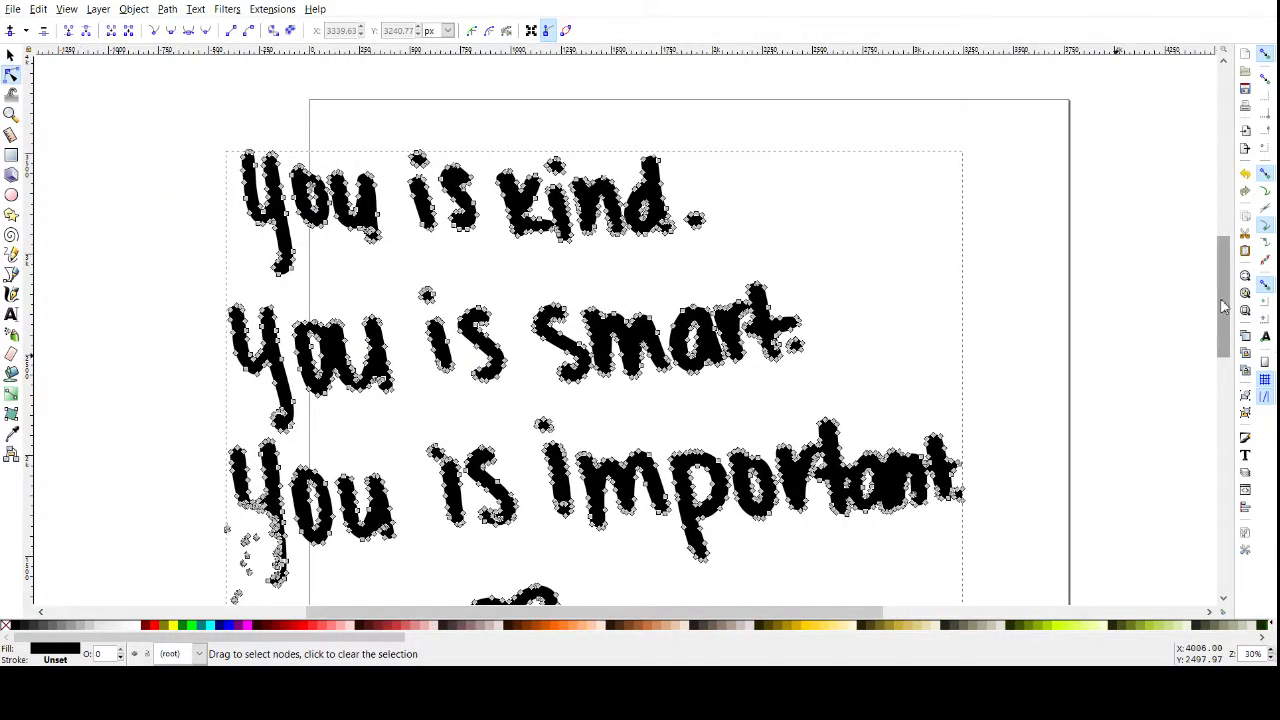
scroll(down, 3)
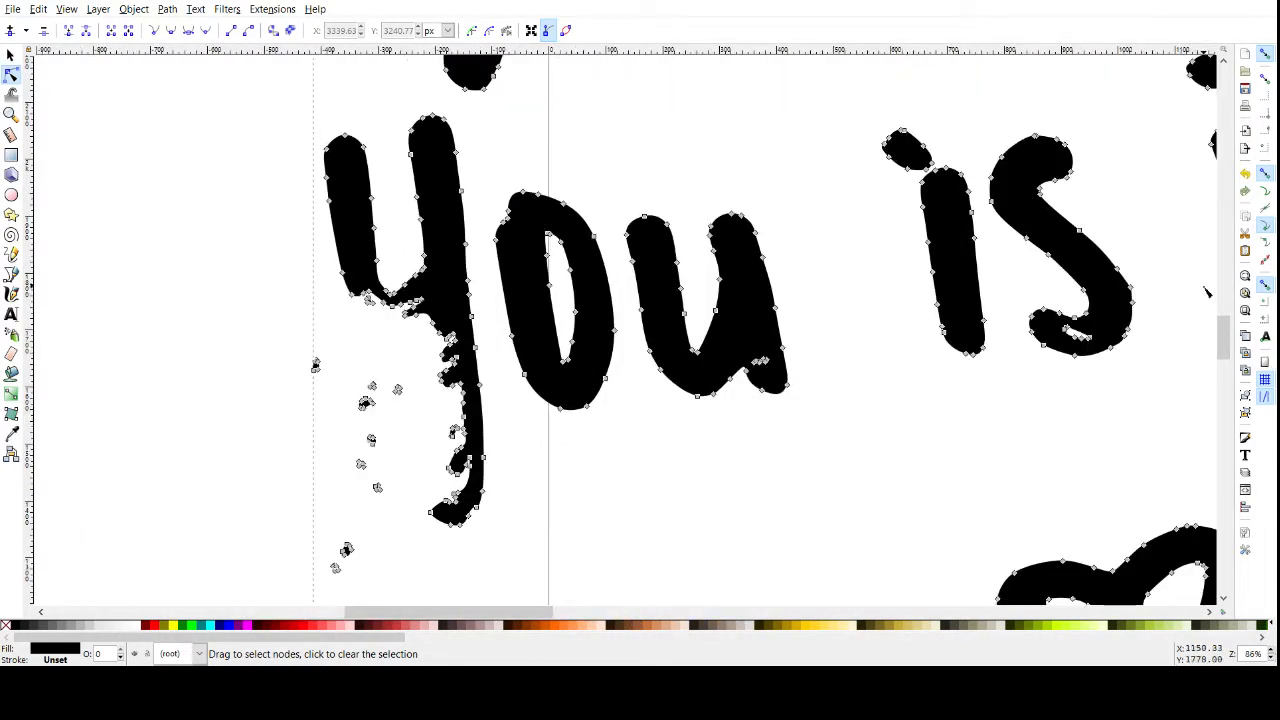
scroll(down, 3)
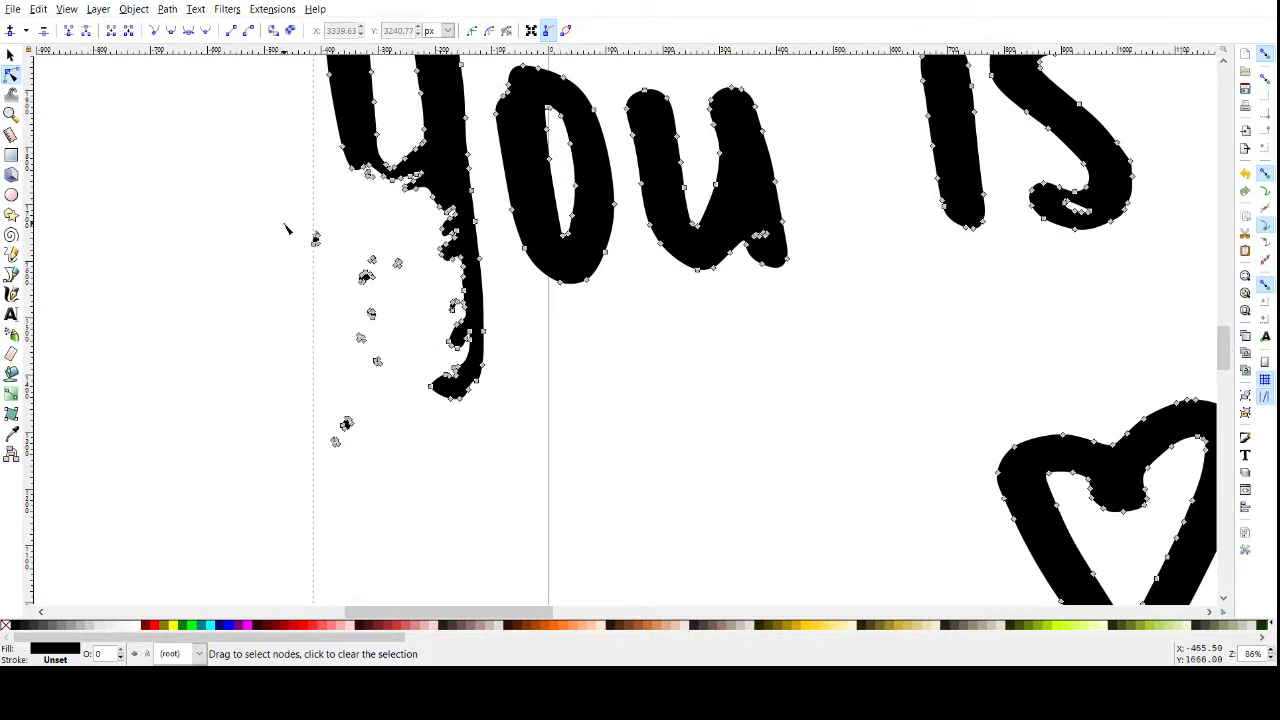
drag(290, 230, 400, 480)
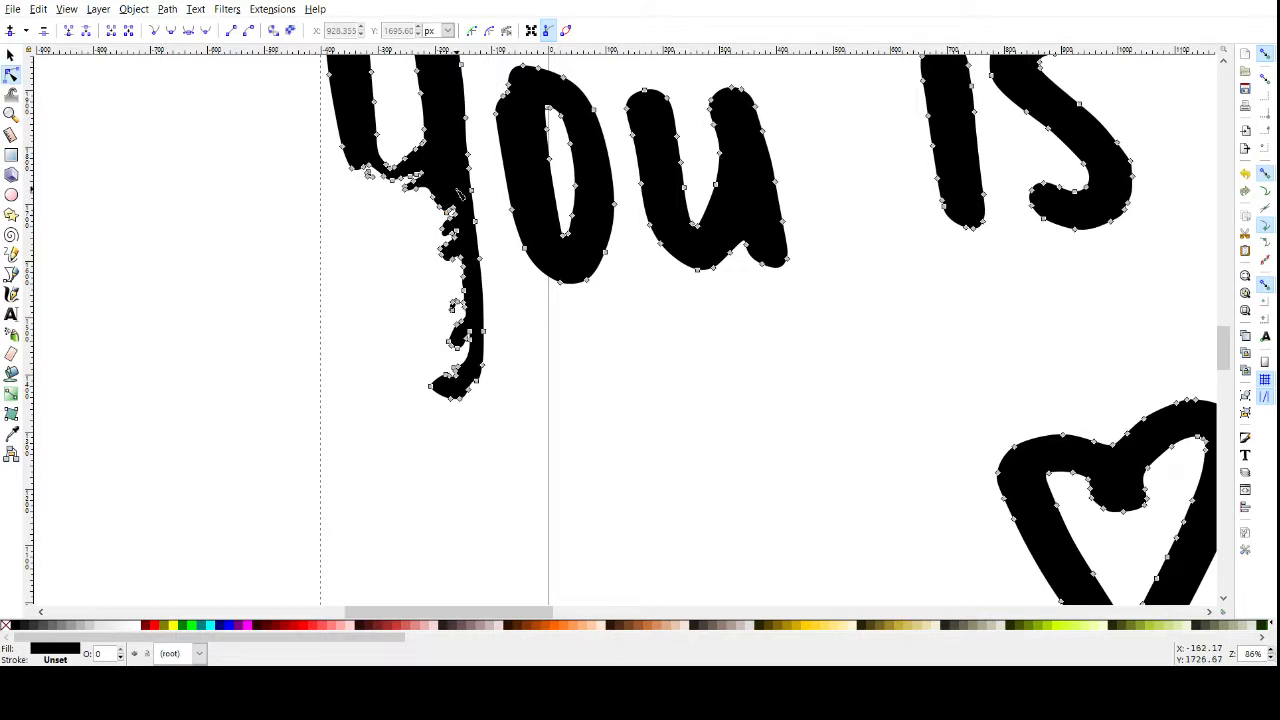
- Select the bumpy nodes on the first Y's tail and drag them into a smooth curve
drag(460, 195, 445, 280)
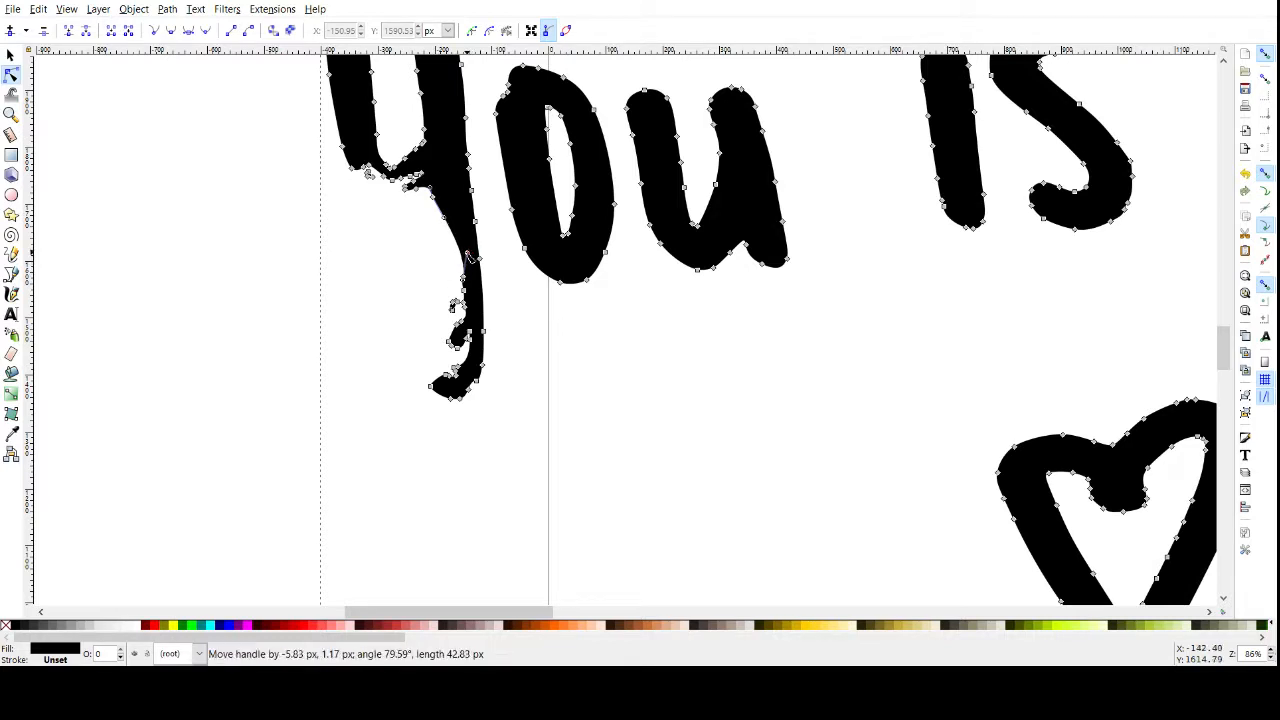
drag(470, 258, 450, 262)
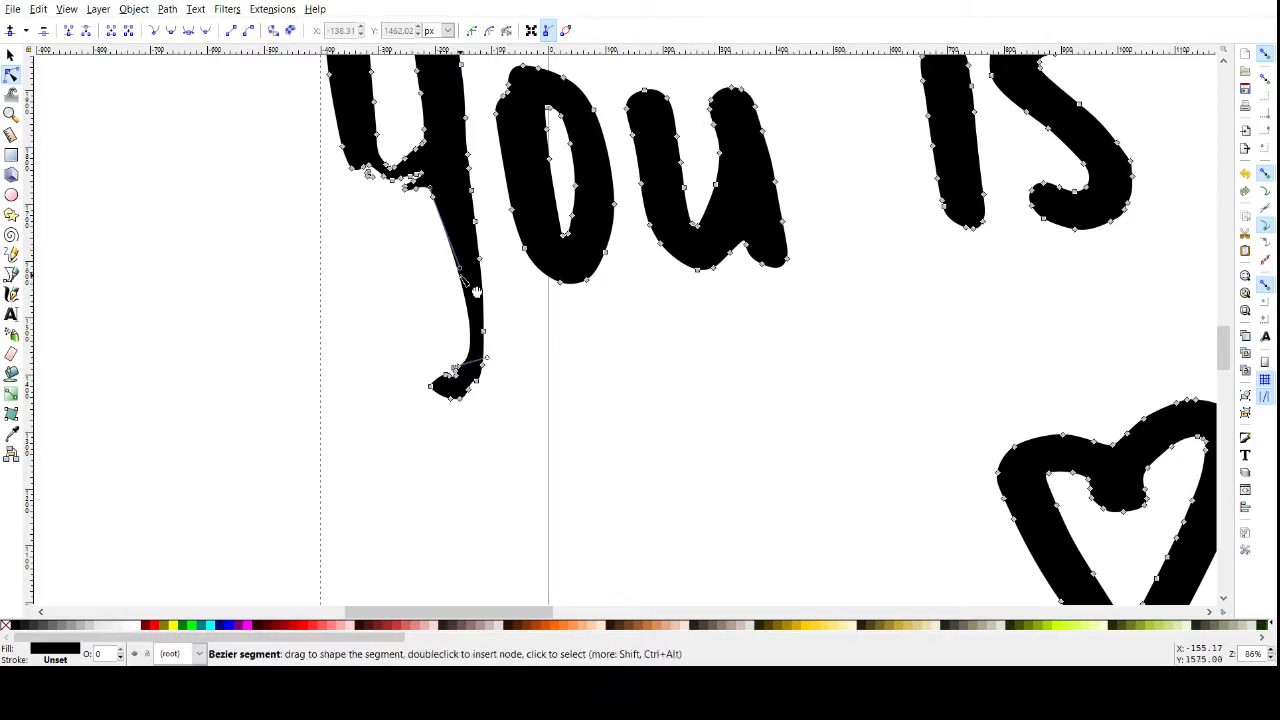
drag(475, 290, 435, 278)
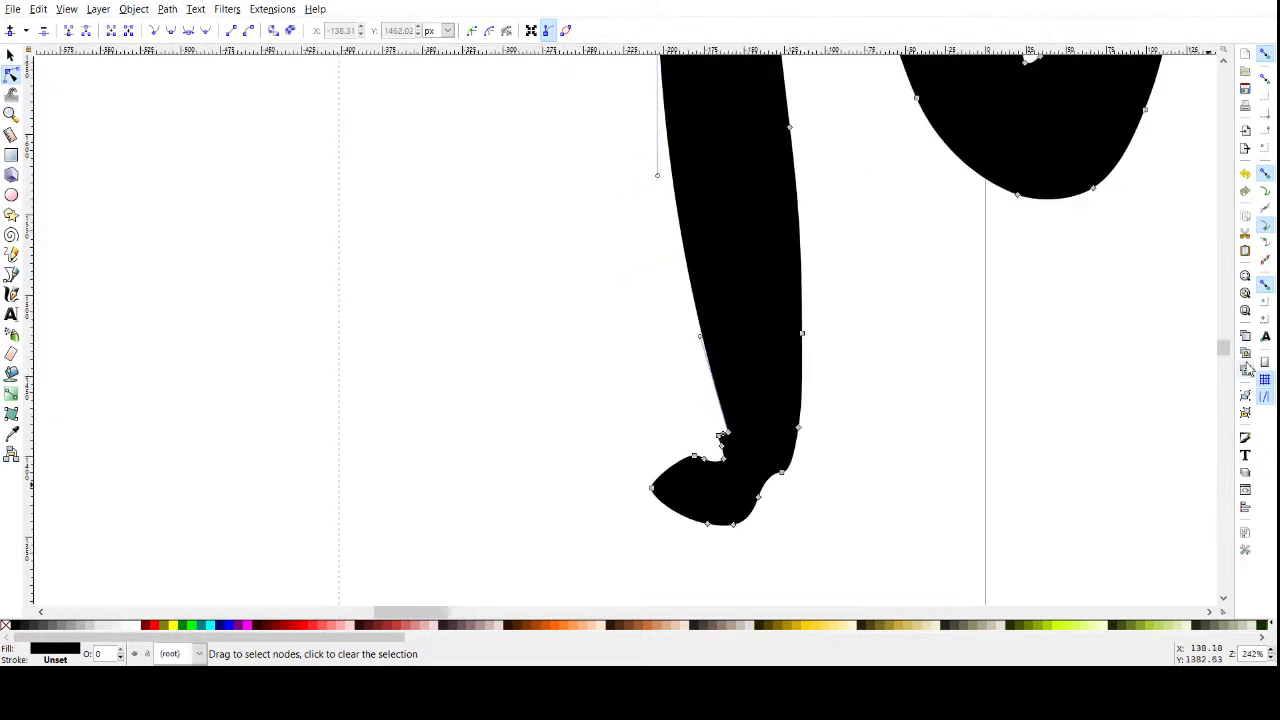
- Select the blob near the first Y's joint, then drag the jagged joint nodes to straighten the arm
scroll(down, 3)
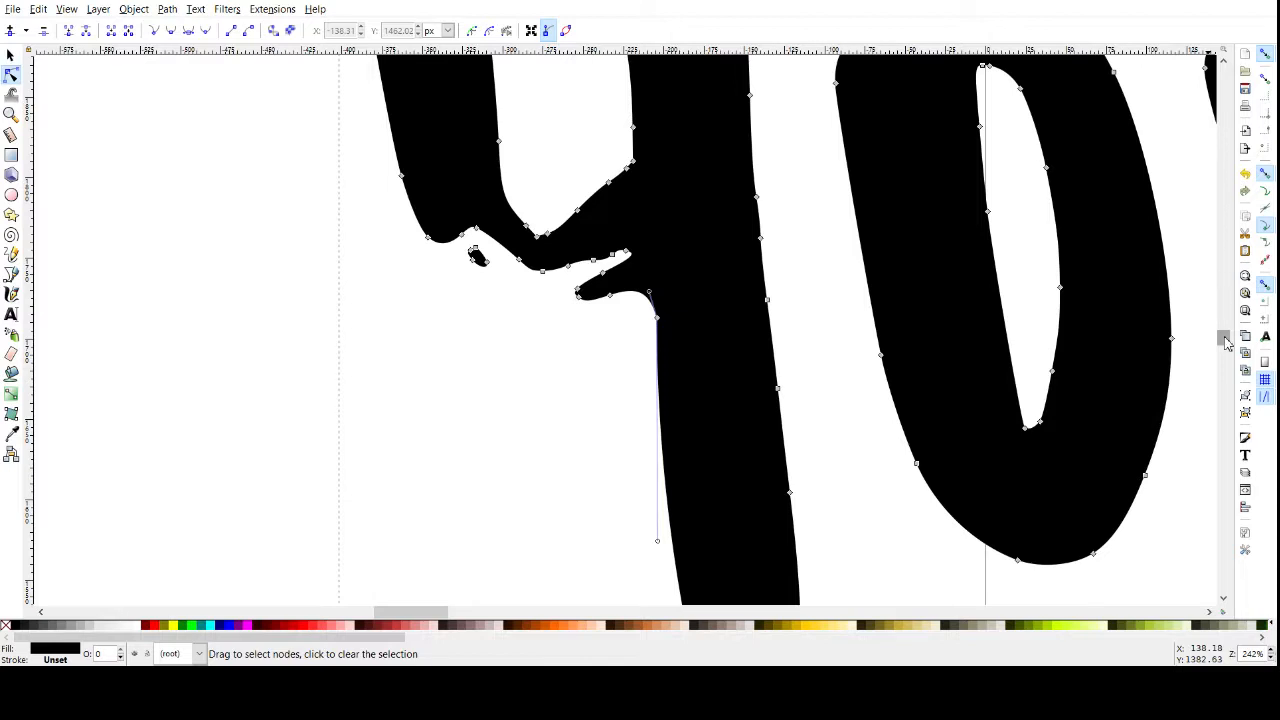
drag(493, 250, 473, 285)
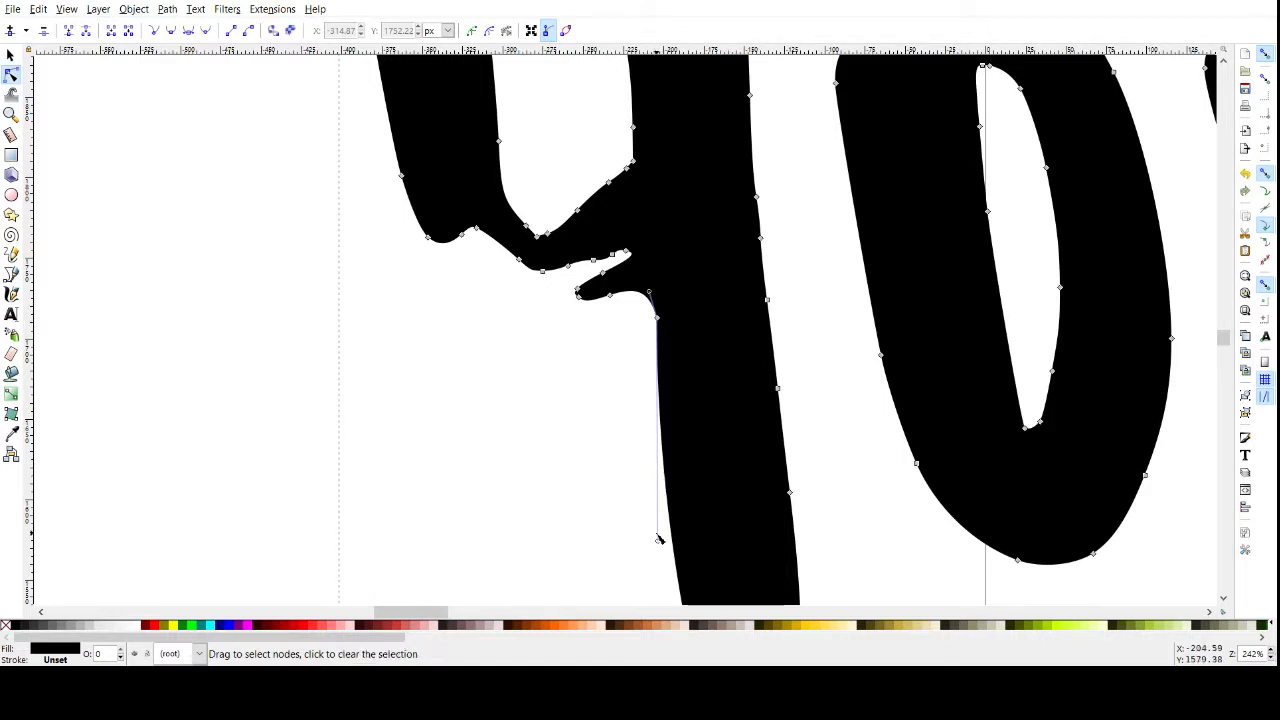
mouse_move(478, 270)
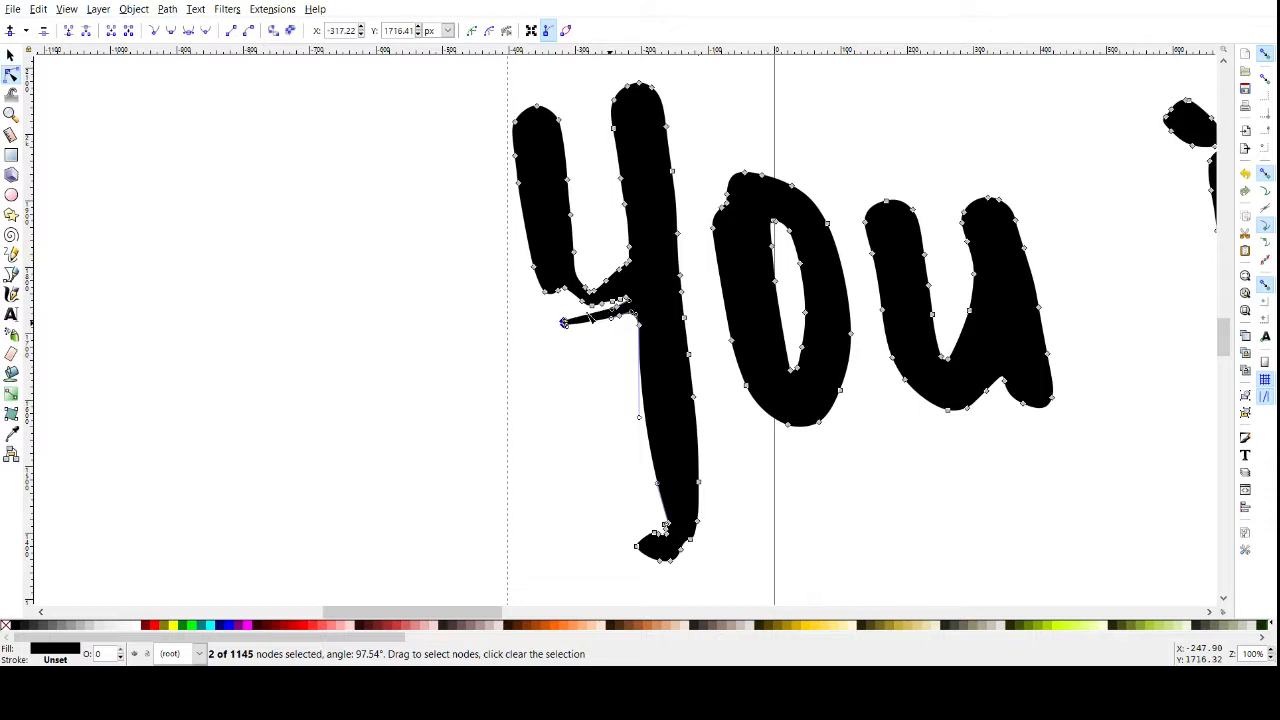
drag(565, 321, 552, 310)
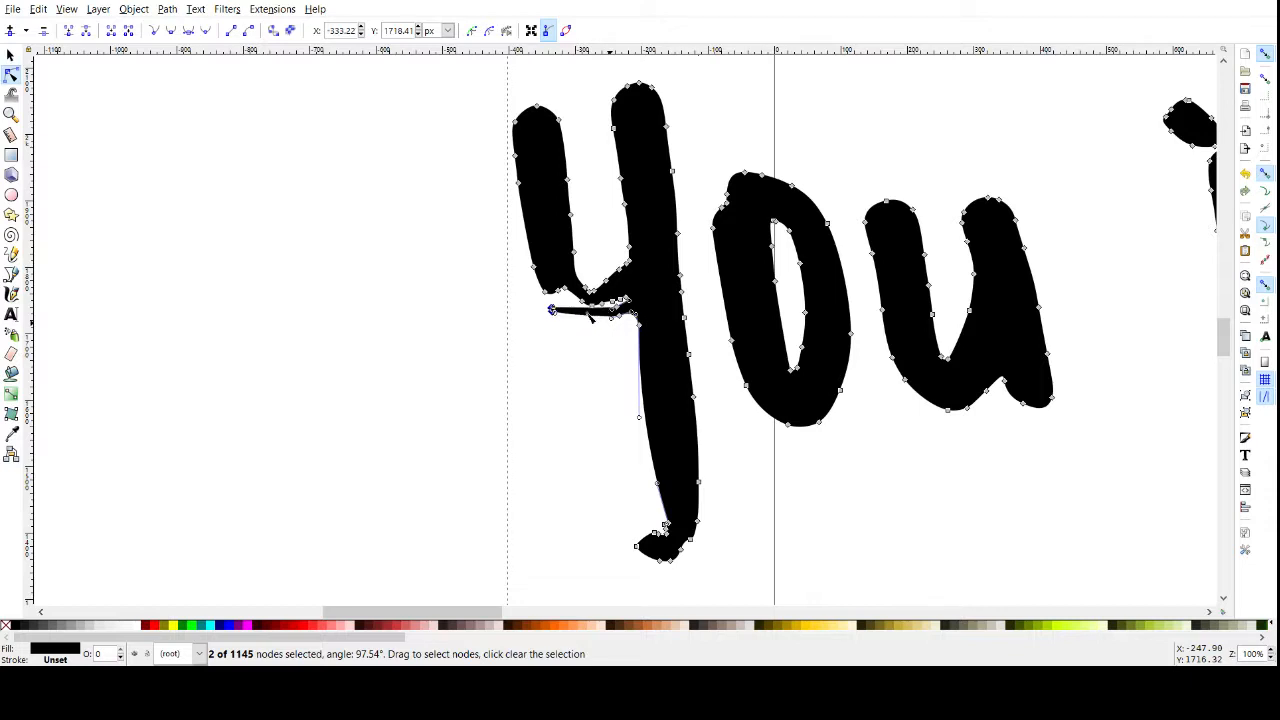
drag(552, 309, 541, 299)
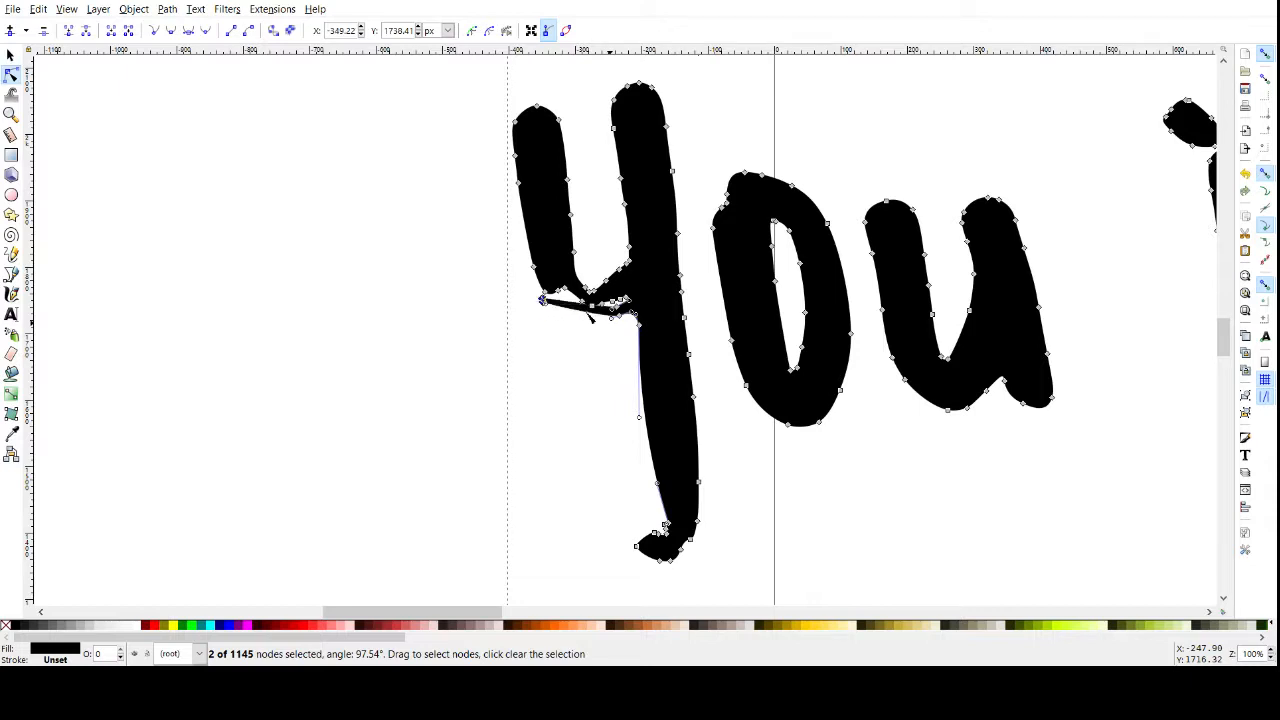
drag(540, 298, 570, 310)
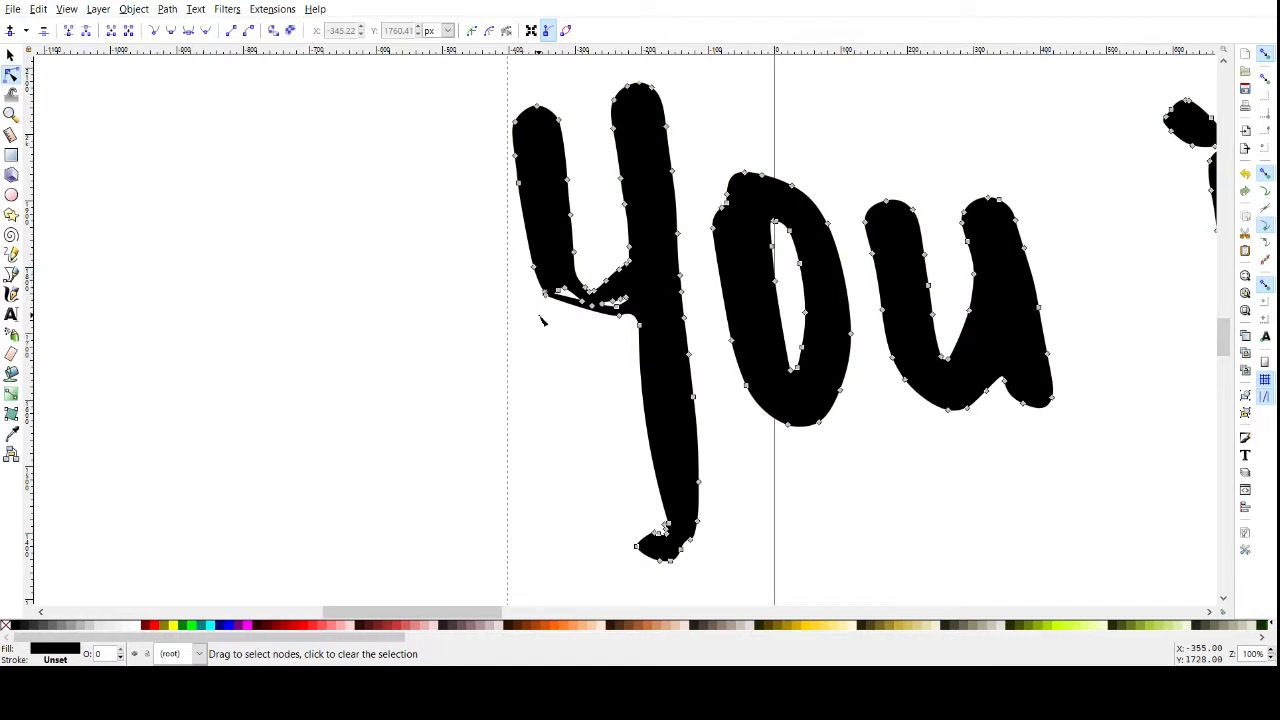
- Select the messy junction nodes of the first Y and bring up the path editing commands
click(545, 290)
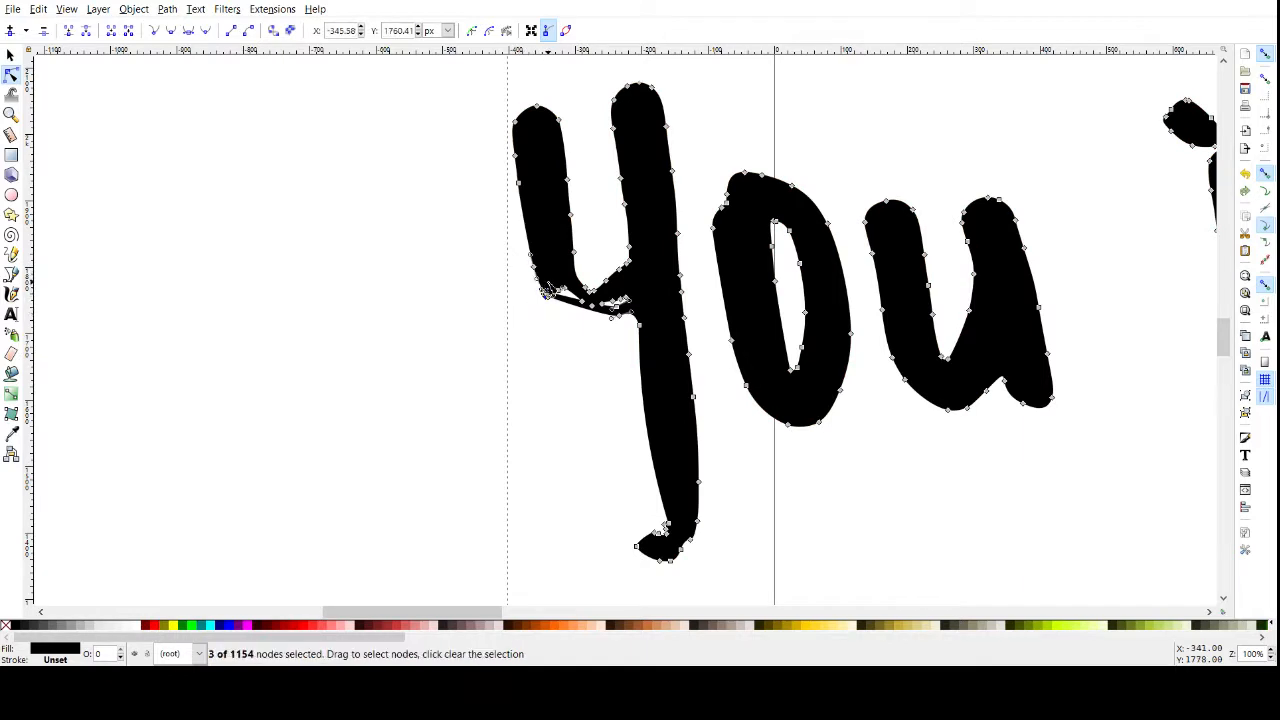
mouse_move(167, 9)
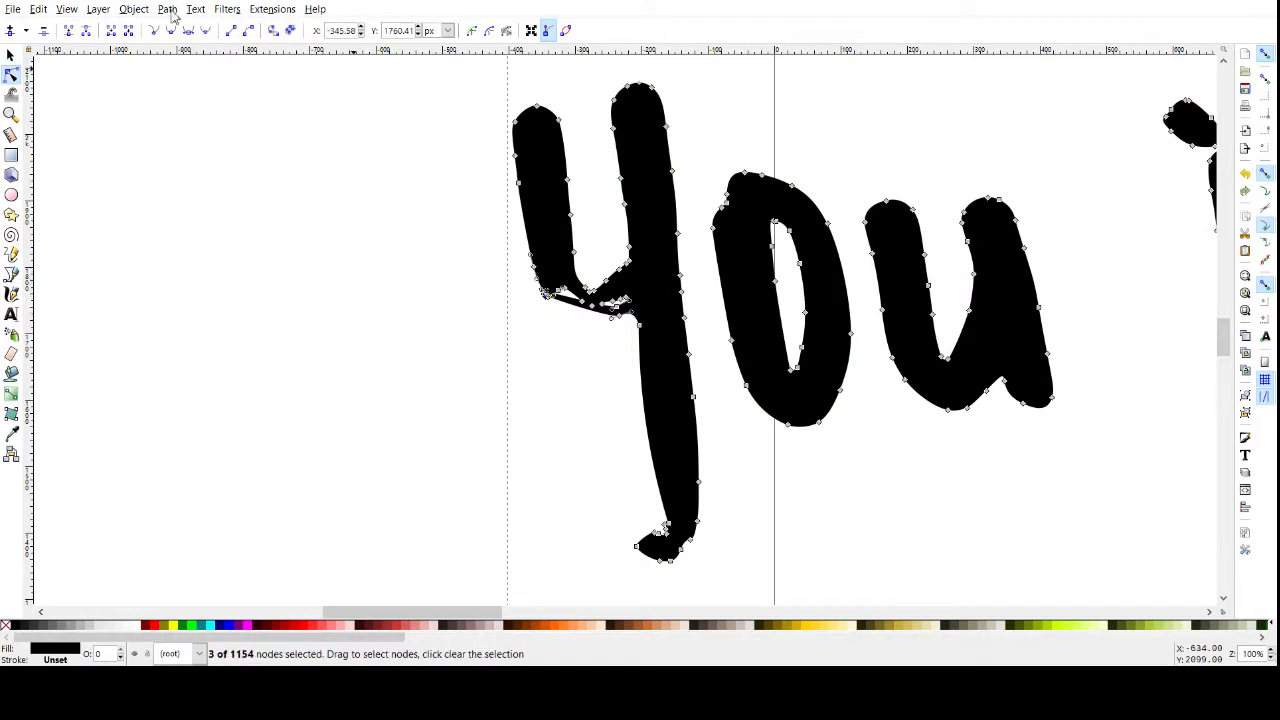
click(198, 101)
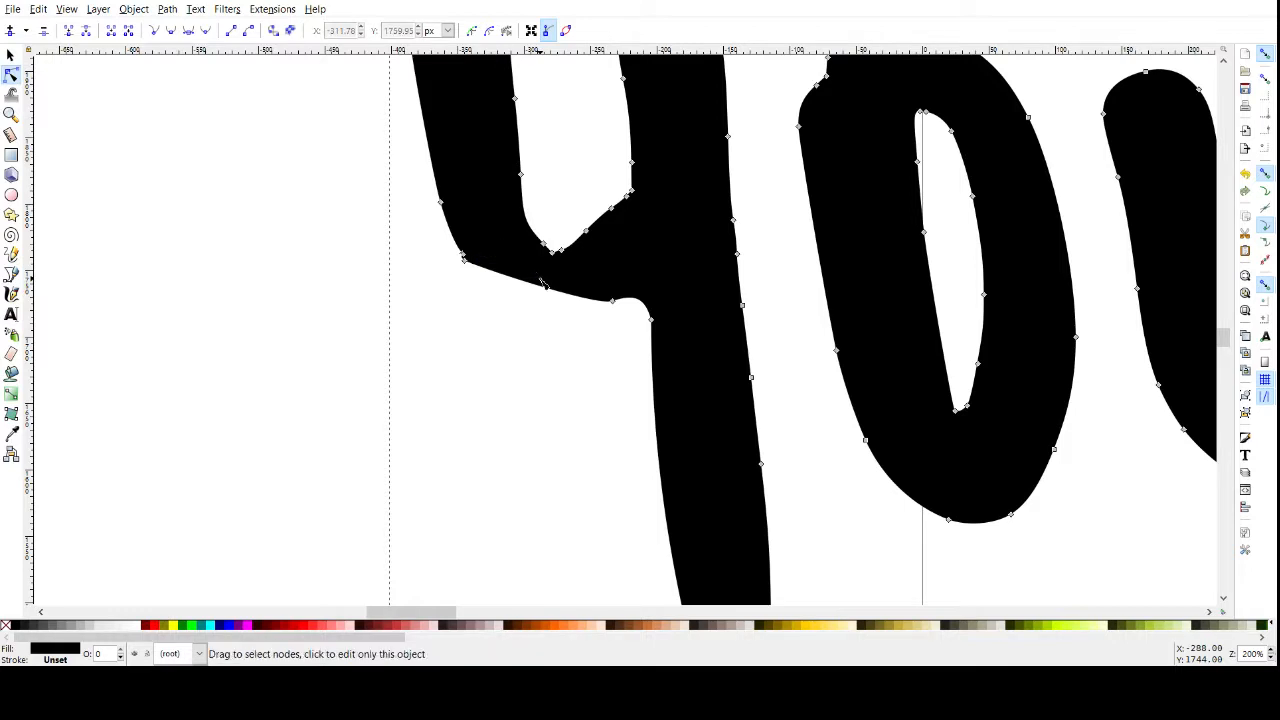
click(13, 57)
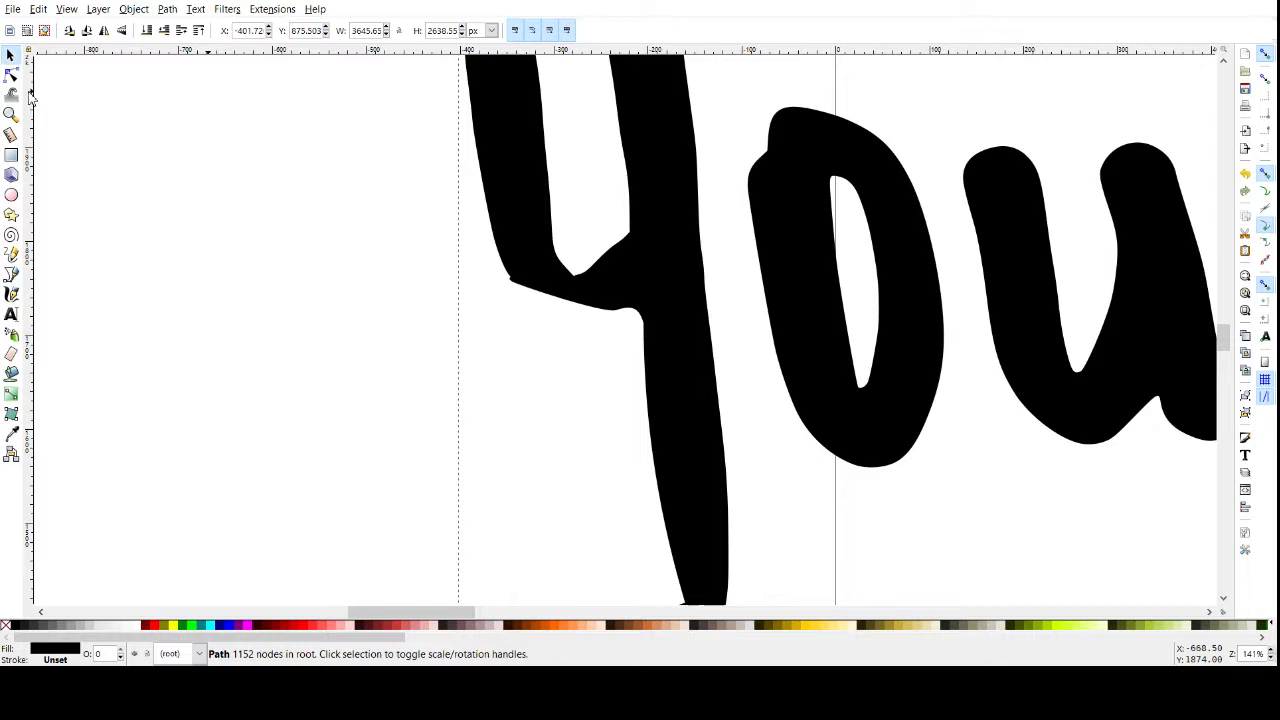
mouse_move(565, 300)
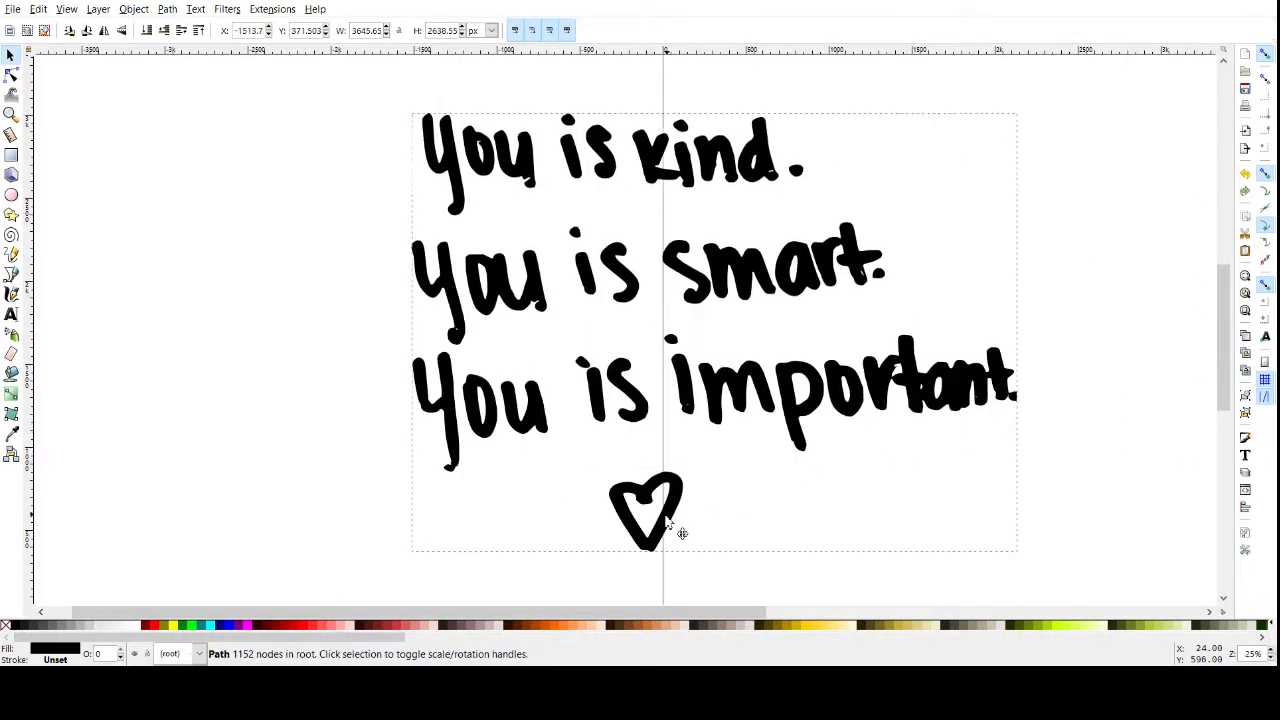
- Select the note and drag a corner handle inward until it fits the page
click(645, 510)
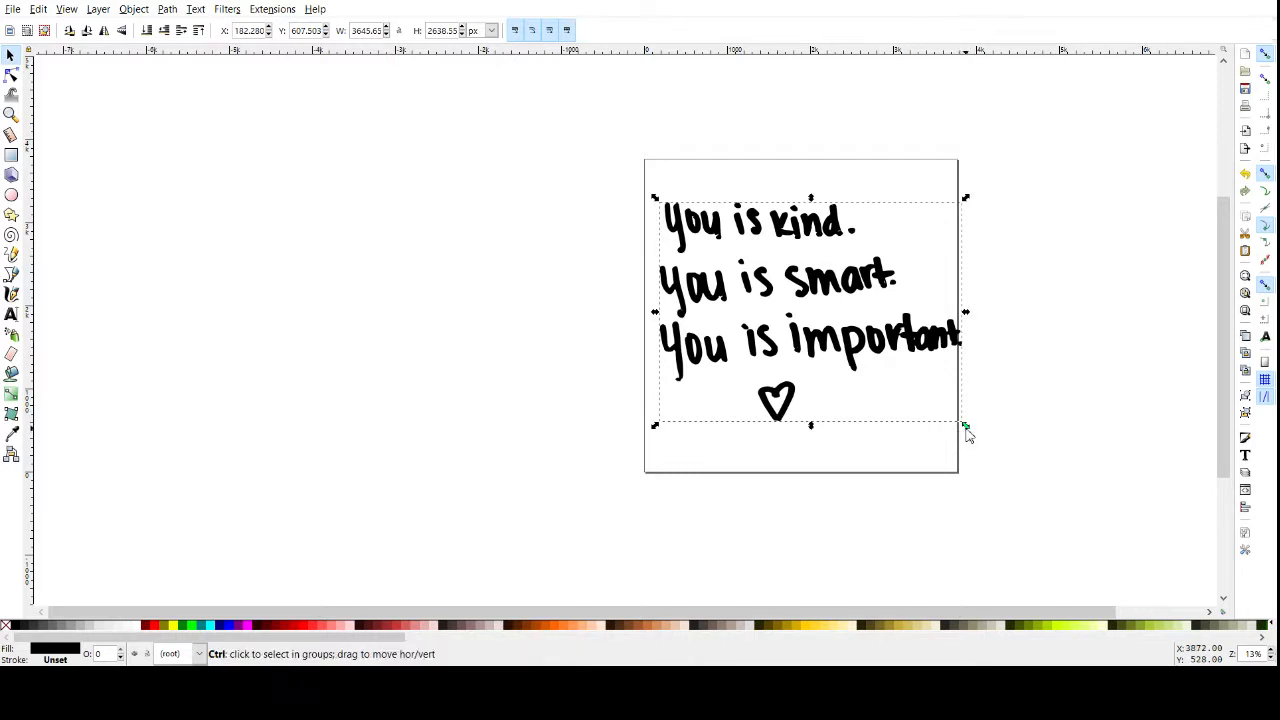
drag(966, 424, 940, 405)
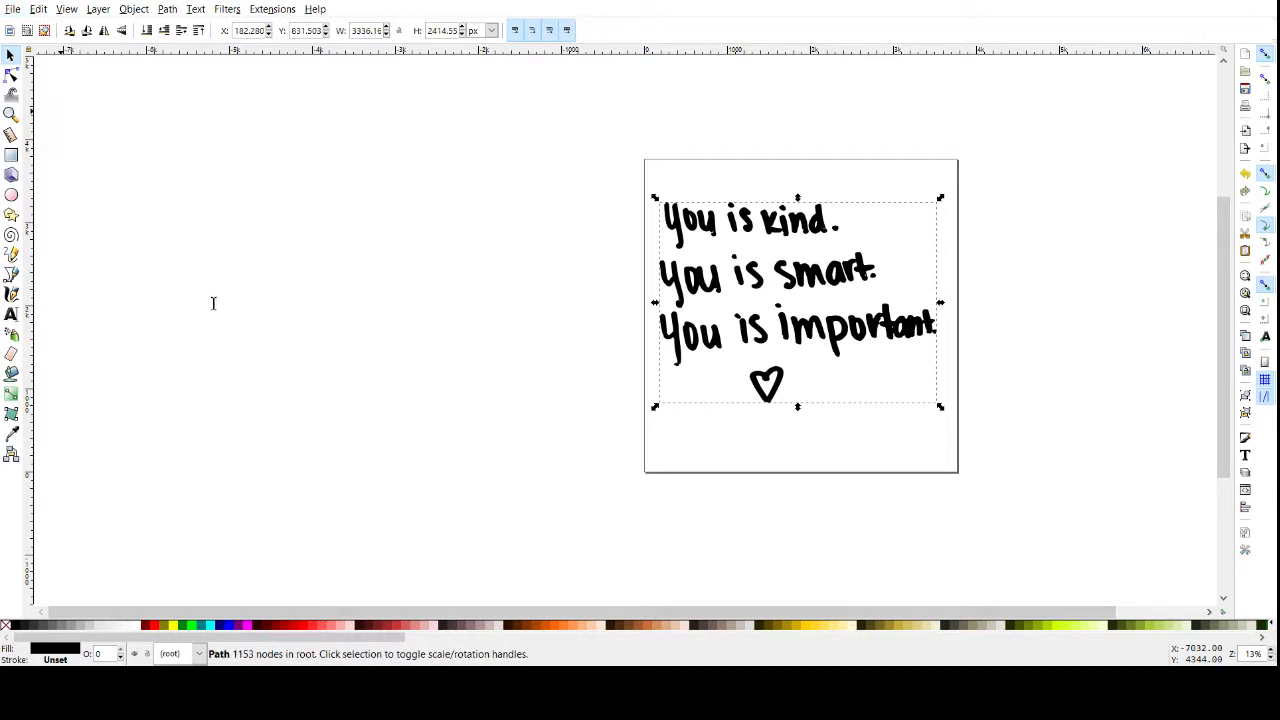
mouse_move(230, 349)
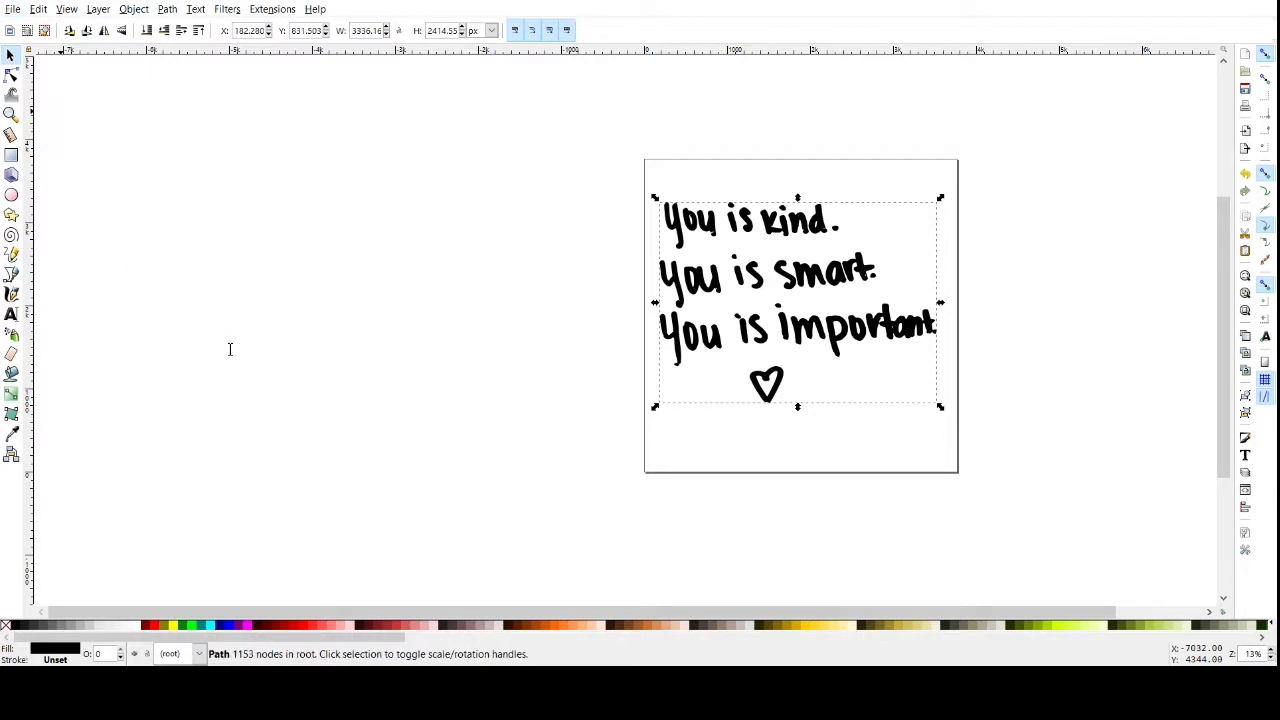
mouse_move(557, 331)
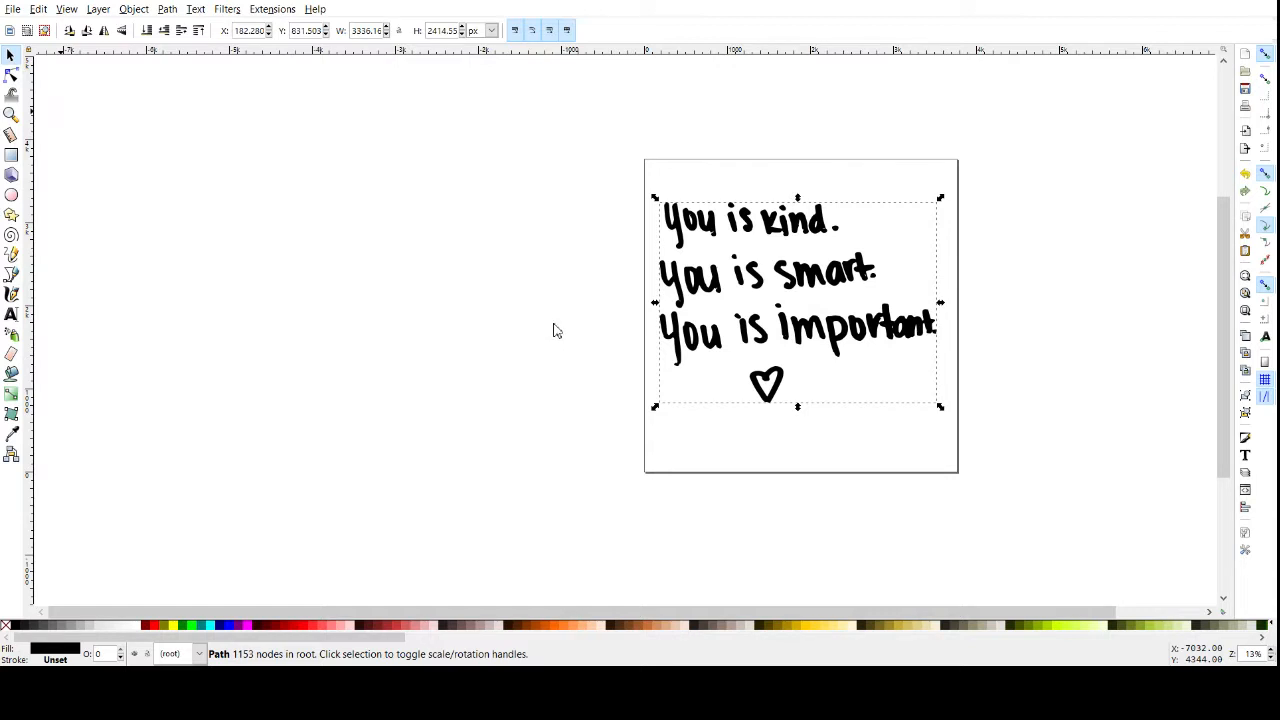